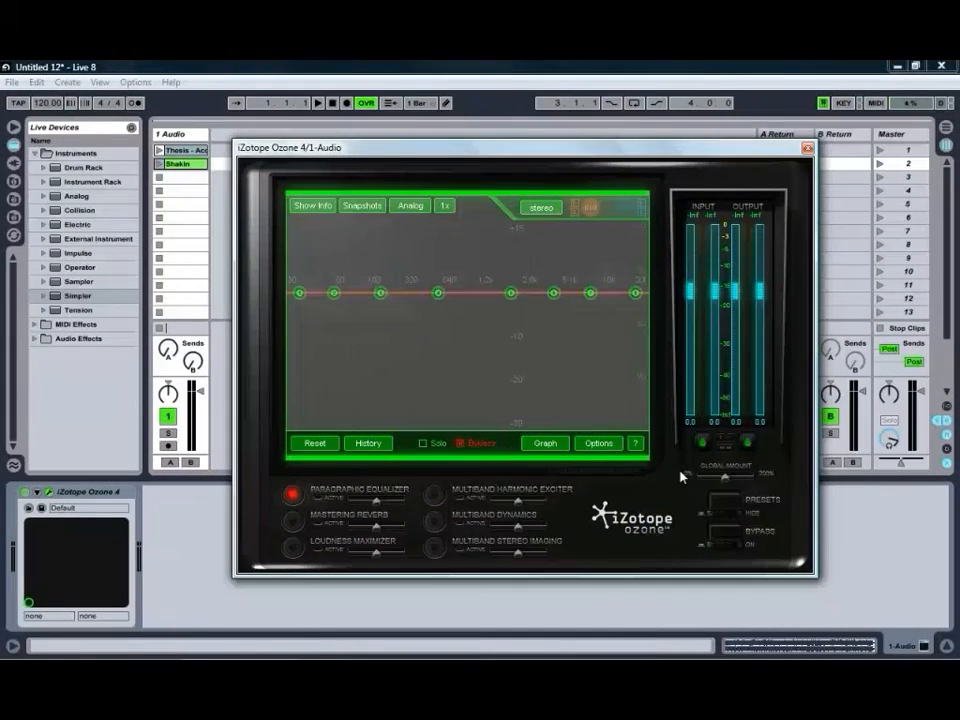
- Browse the mastering preset groups, folding General Purpose and Post and Broadcast, without loading one
{"action": "left_click", "coordinate": [456, 444]}
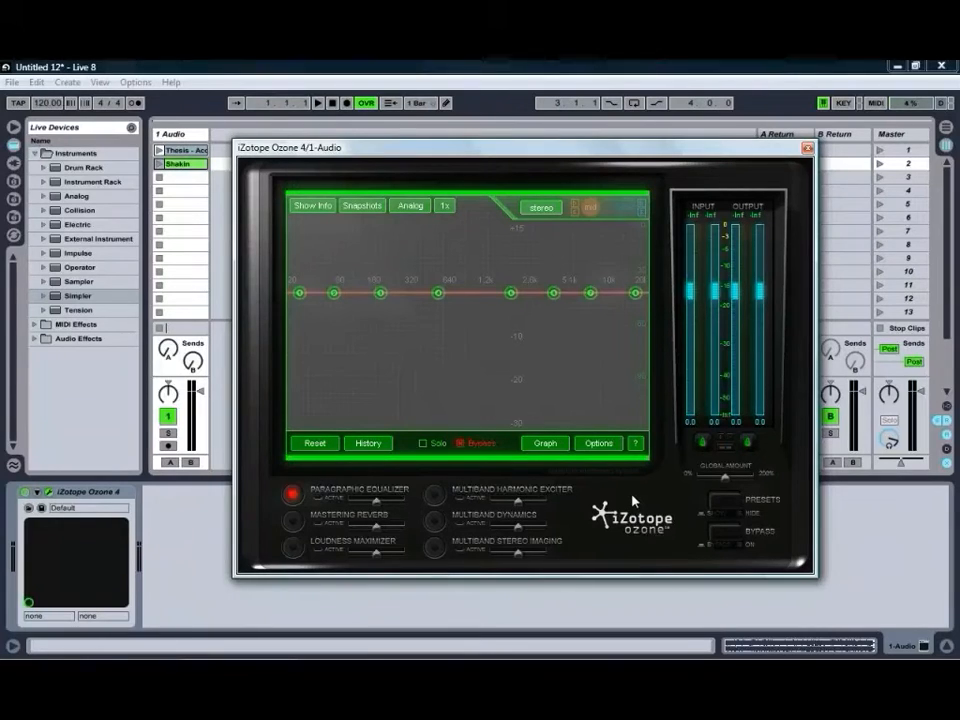
{"action": "left_click", "coordinate": [458, 444]}
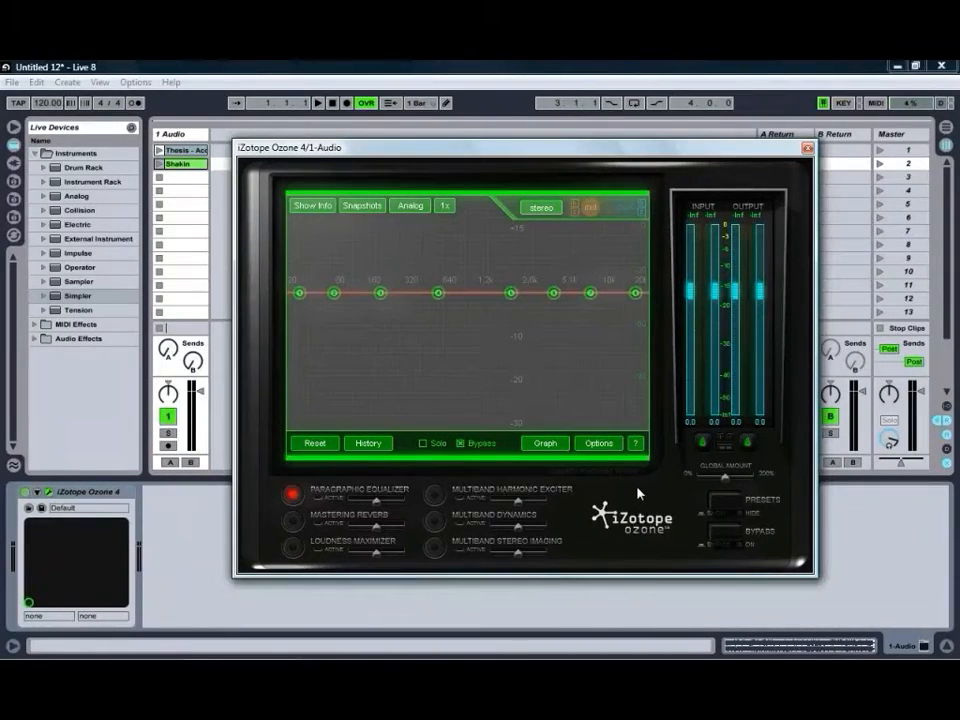
{"action": "mouse_move", "coordinate": [430, 486]}
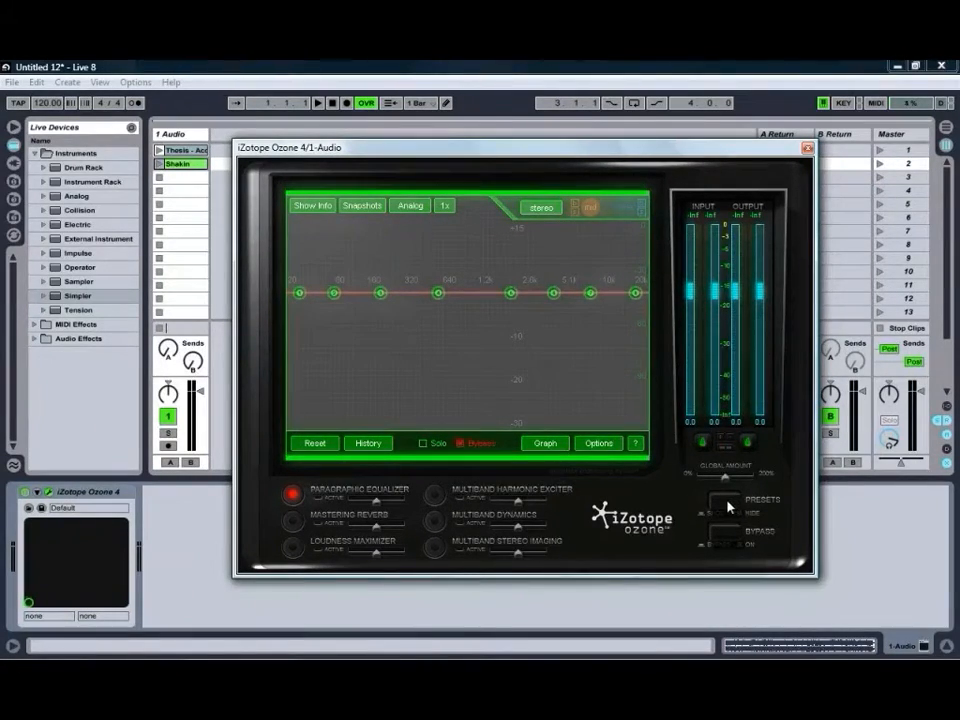
{"action": "left_click", "coordinate": [762, 500]}
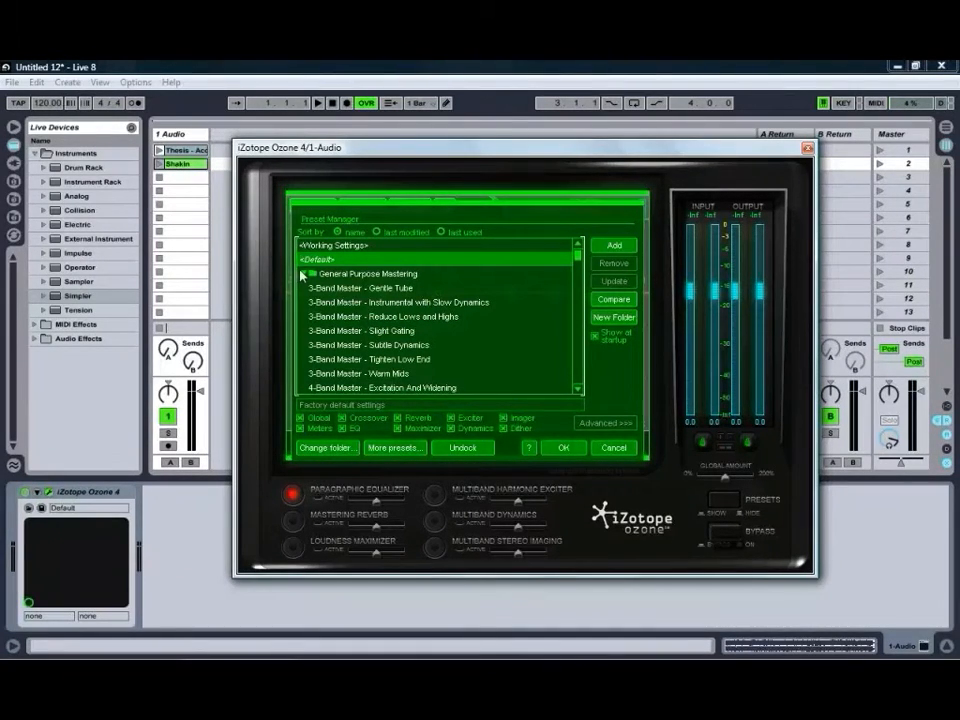
{"action": "left_click", "coordinate": [304, 272]}
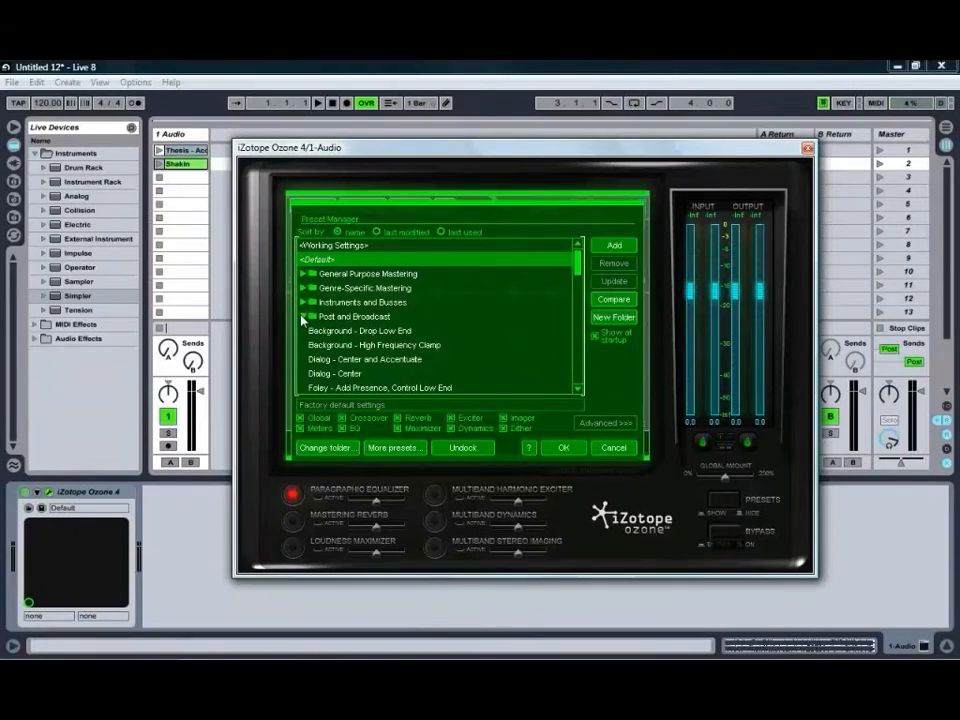
{"action": "left_click", "coordinate": [304, 316]}
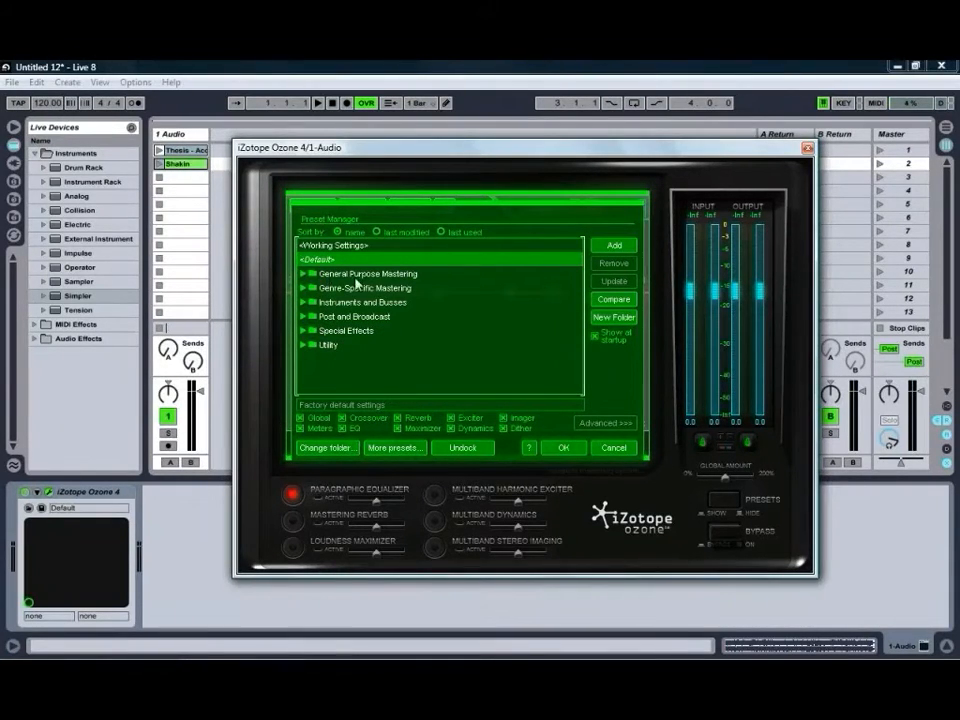
{"action": "mouse_move", "coordinate": [390, 308]}
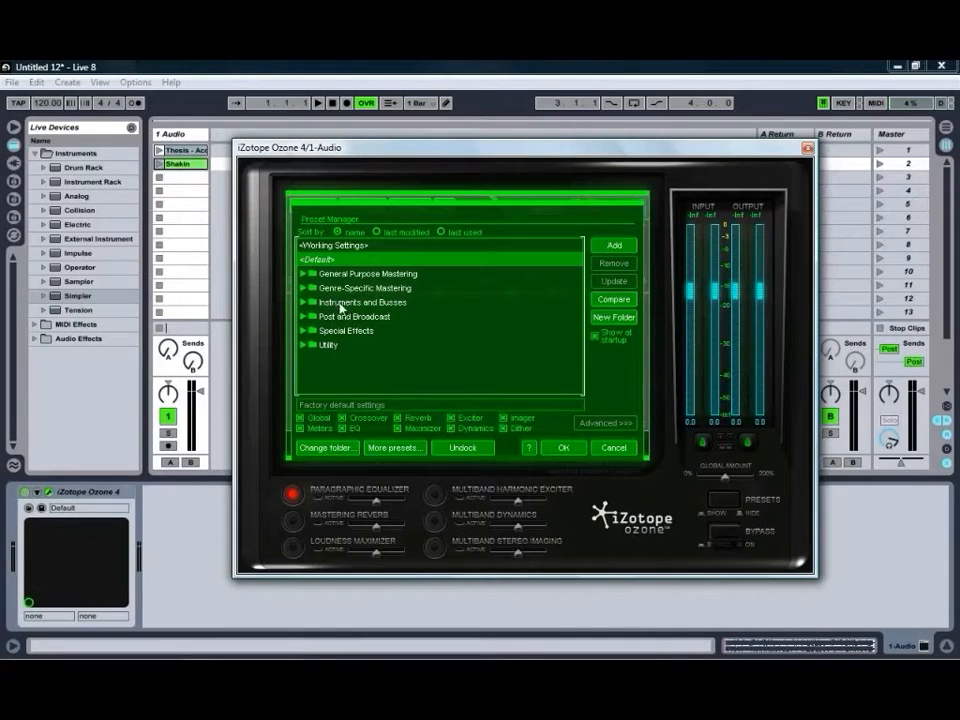
{"action": "mouse_move", "coordinate": [390, 308]}
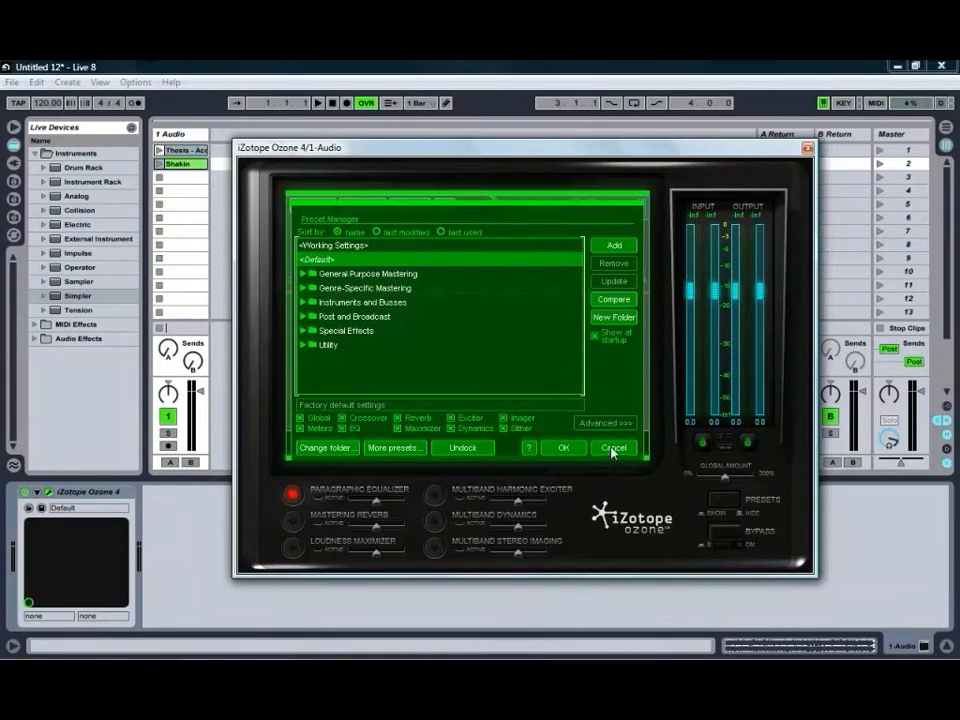
{"action": "left_click", "coordinate": [612, 448]}
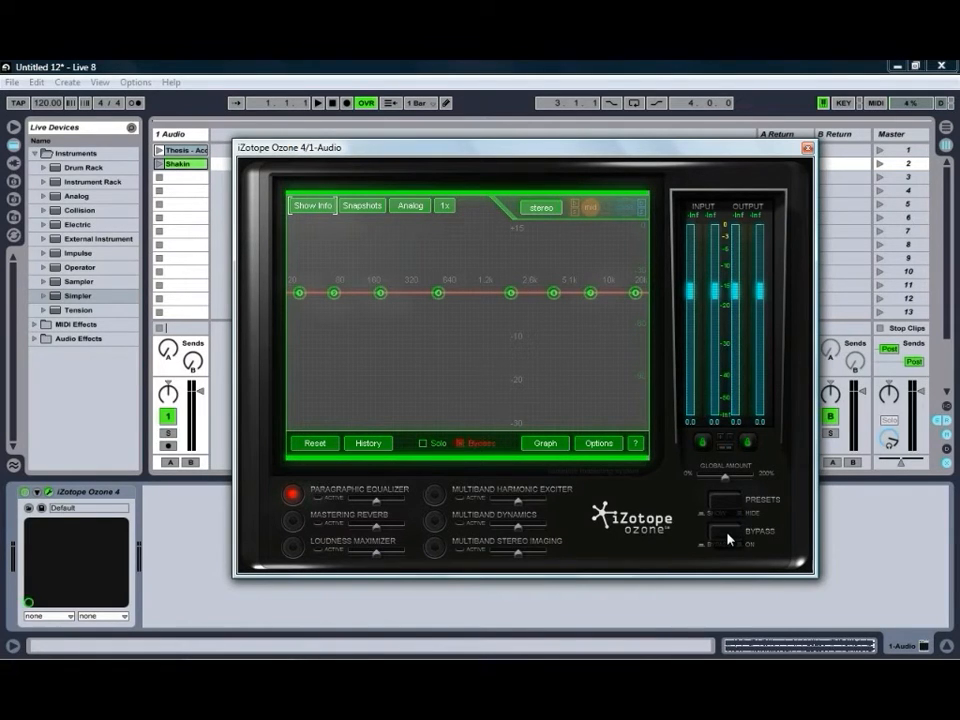
- Look through the general, input/output and EQ-reverb-crossover settings pages, then leave them
{"action": "left_click", "coordinate": [464, 444]}
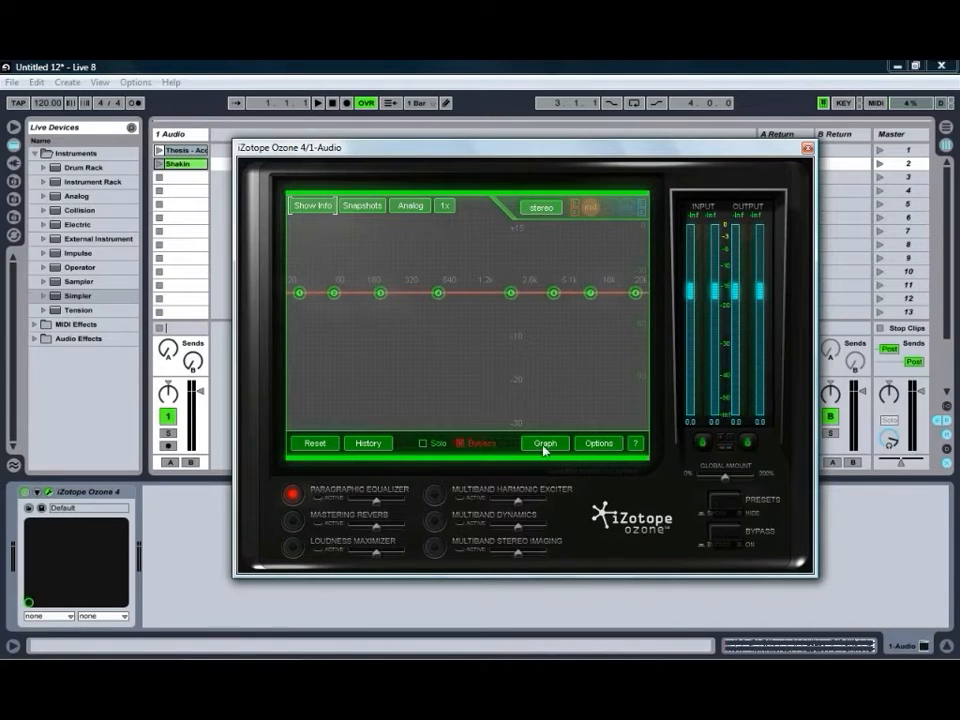
{"action": "left_click", "coordinate": [544, 444]}
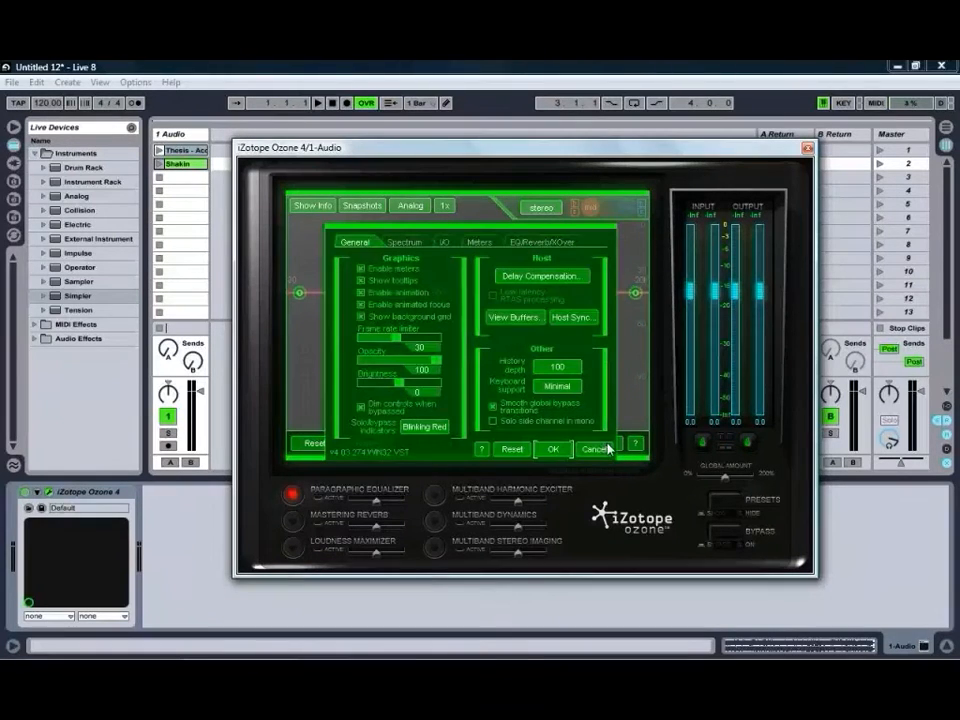
{"action": "left_click", "coordinate": [468, 242]}
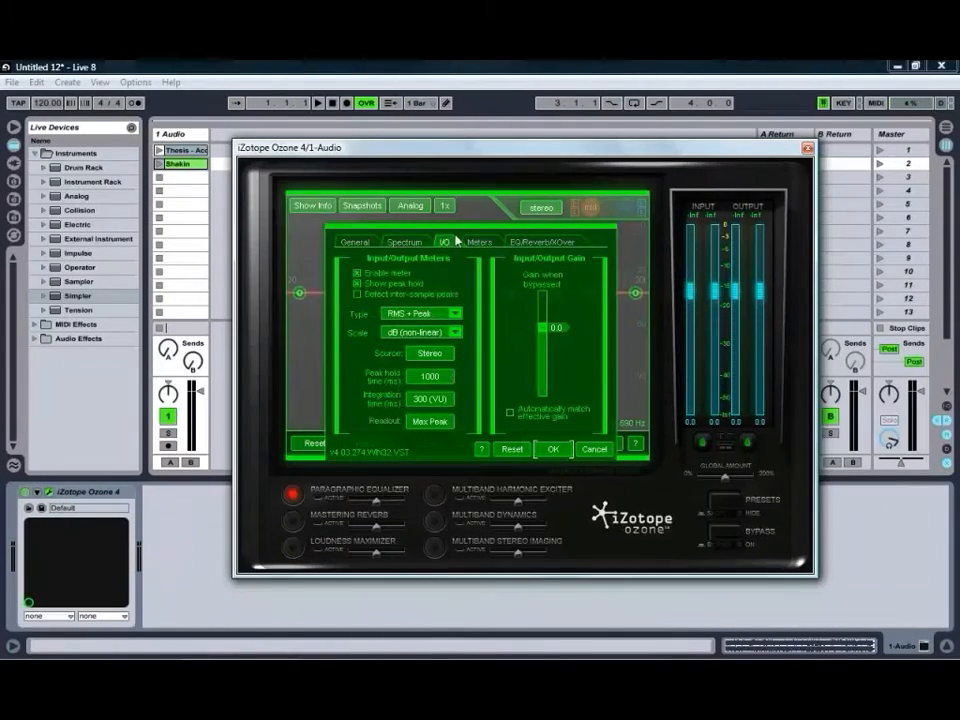
{"action": "left_click", "coordinate": [542, 242]}
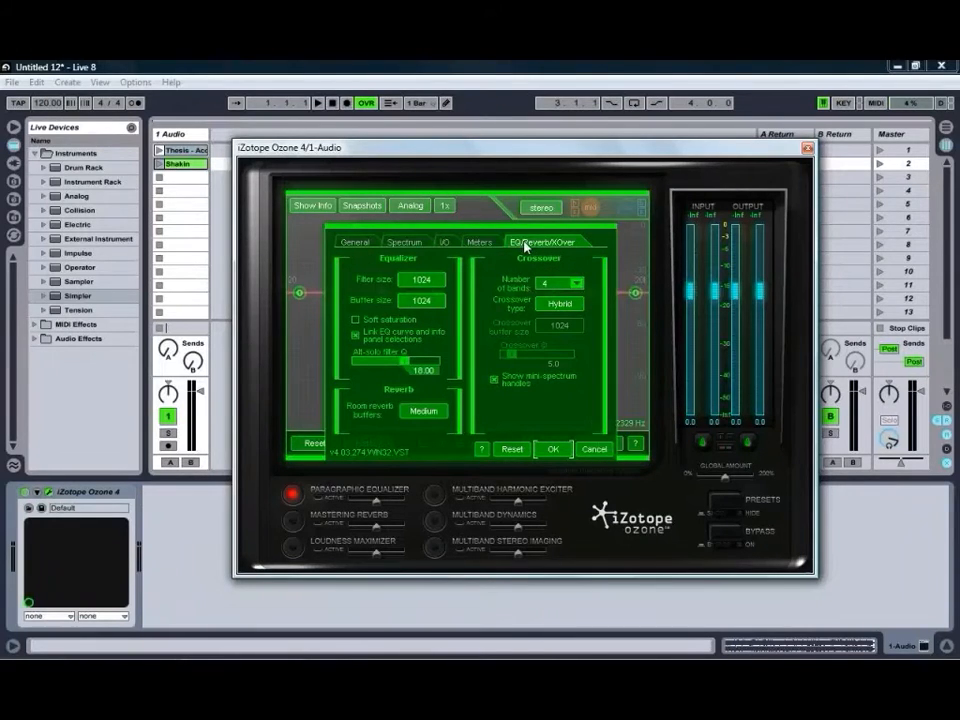
{"action": "left_click", "coordinate": [356, 242]}
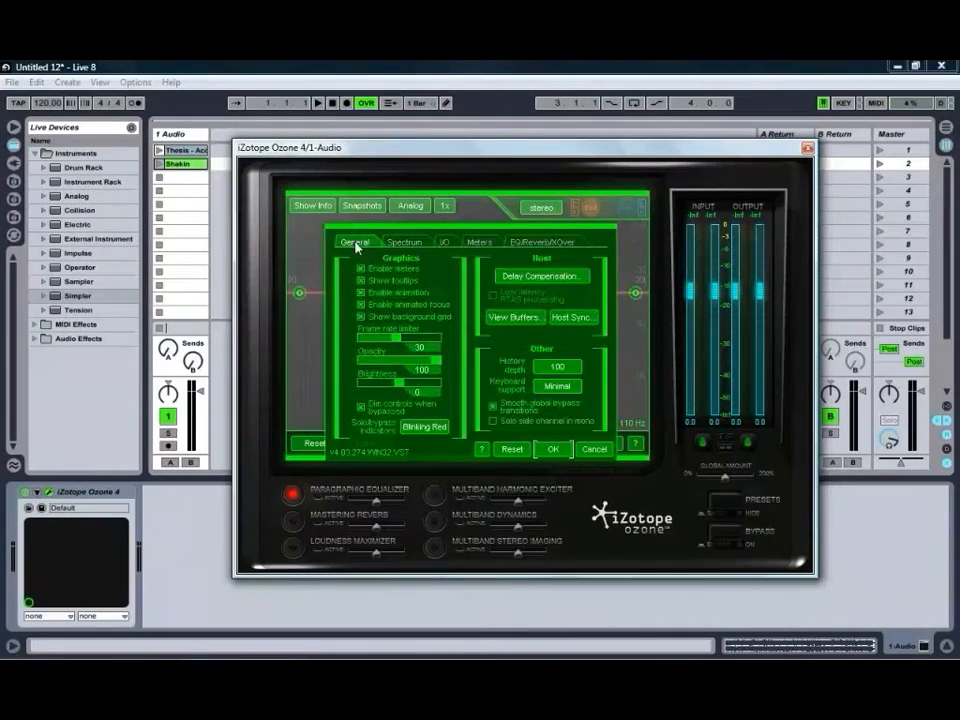
{"action": "left_click", "coordinate": [552, 448]}
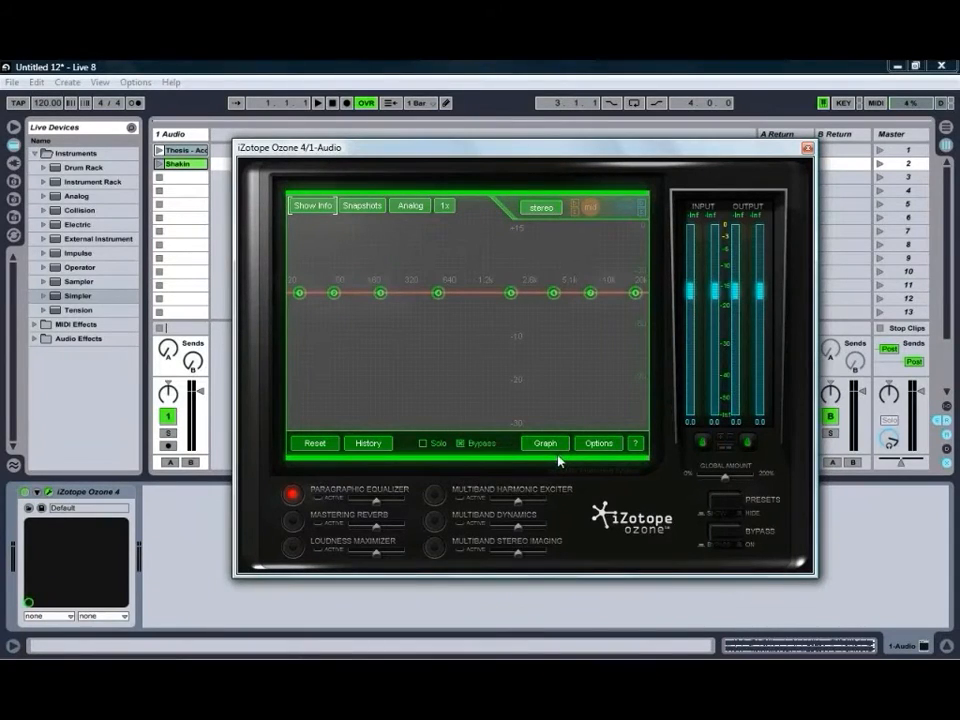
{"action": "mouse_move", "coordinate": [410, 544]}
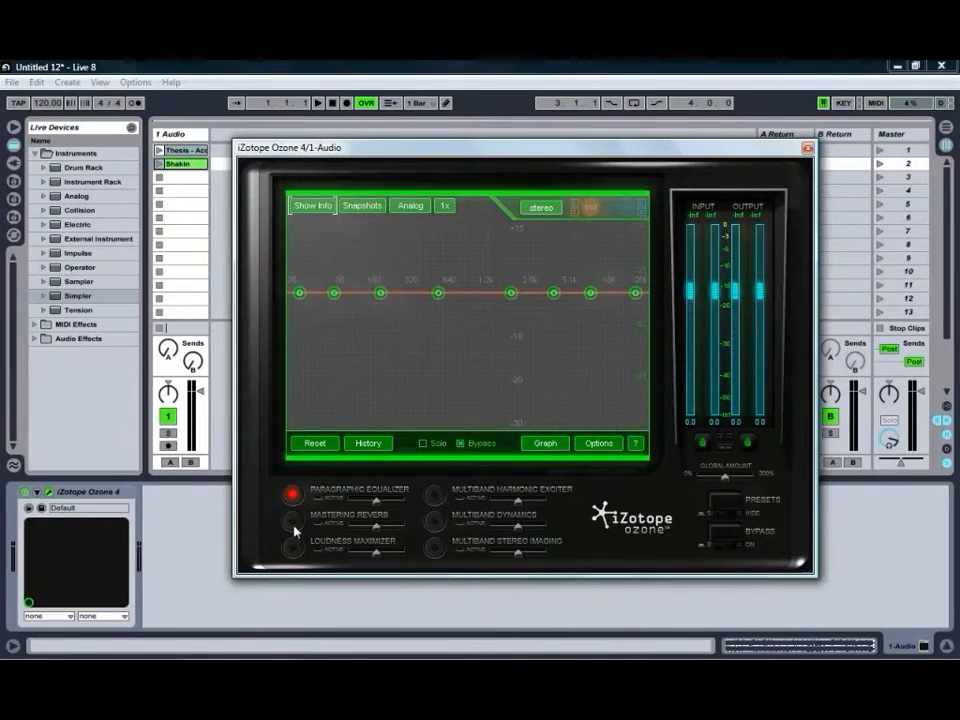
- View the mastering reverb, harmonic exciter, multiband dynamics and stereo imaging modules in turn
{"action": "left_click", "coordinate": [292, 520]}
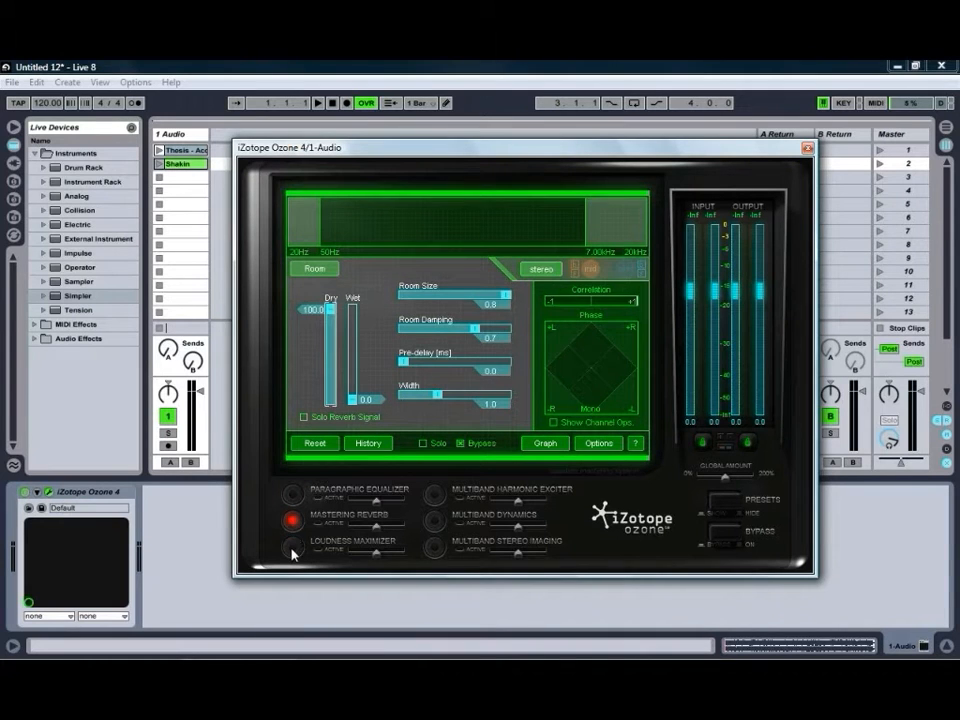
{"action": "left_click", "coordinate": [292, 548]}
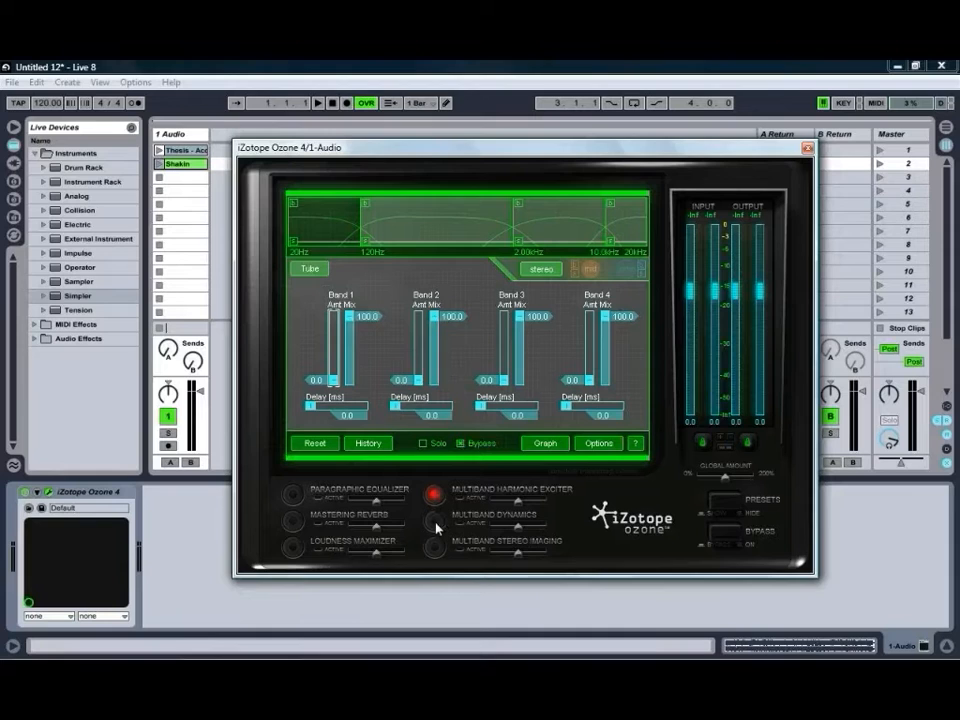
{"action": "left_click", "coordinate": [434, 512]}
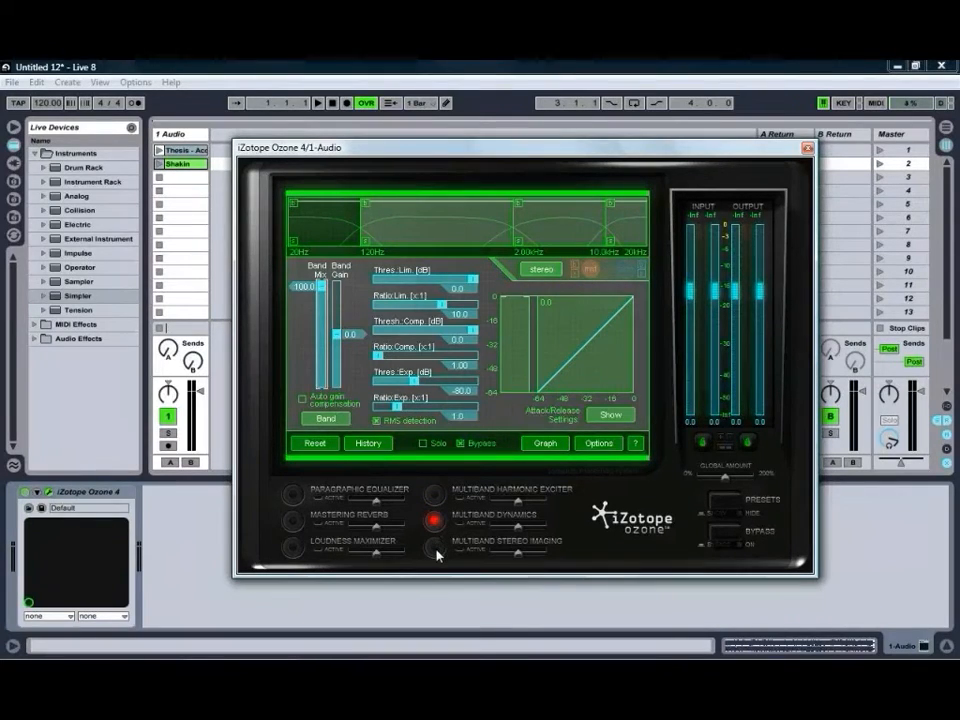
{"action": "left_click", "coordinate": [436, 546]}
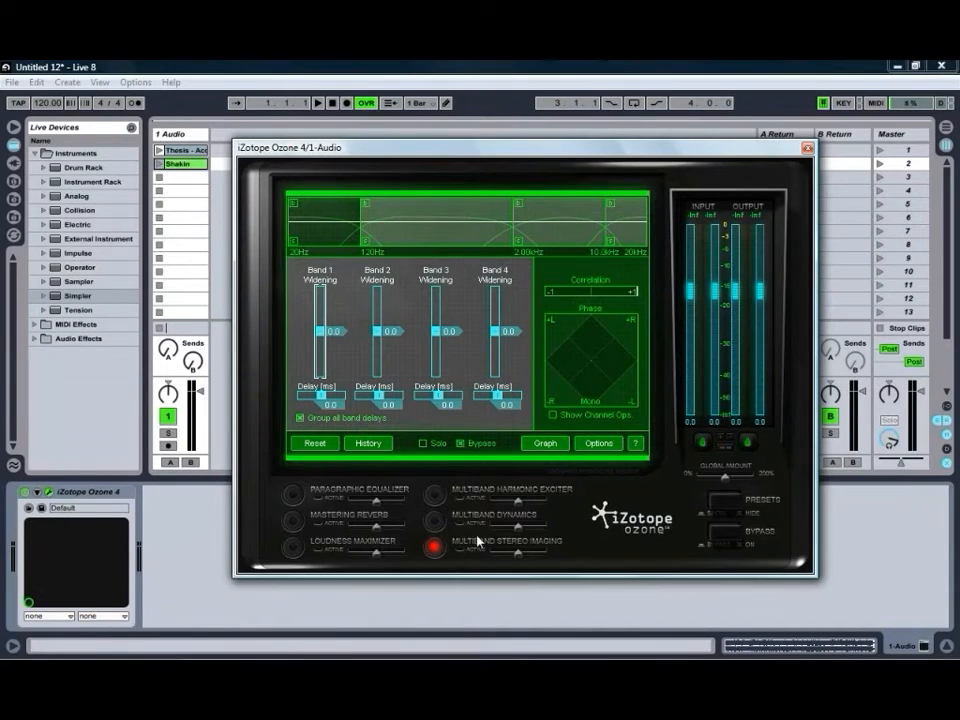
{"action": "mouse_move", "coordinate": [476, 302]}
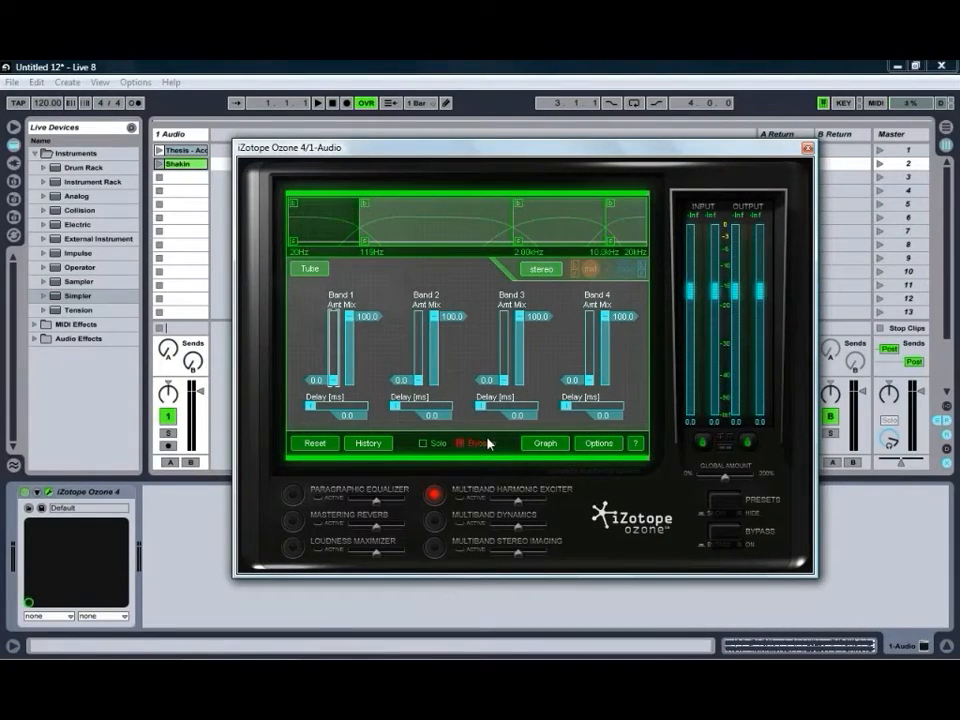
{"action": "left_click", "coordinate": [478, 444]}
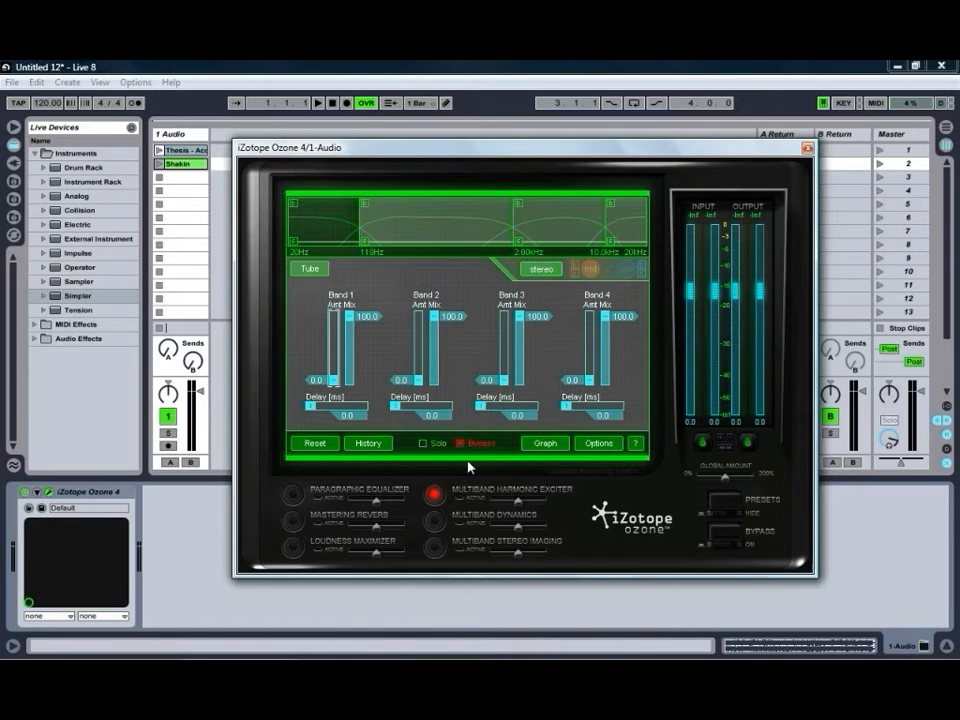
{"action": "left_click", "coordinate": [464, 442]}
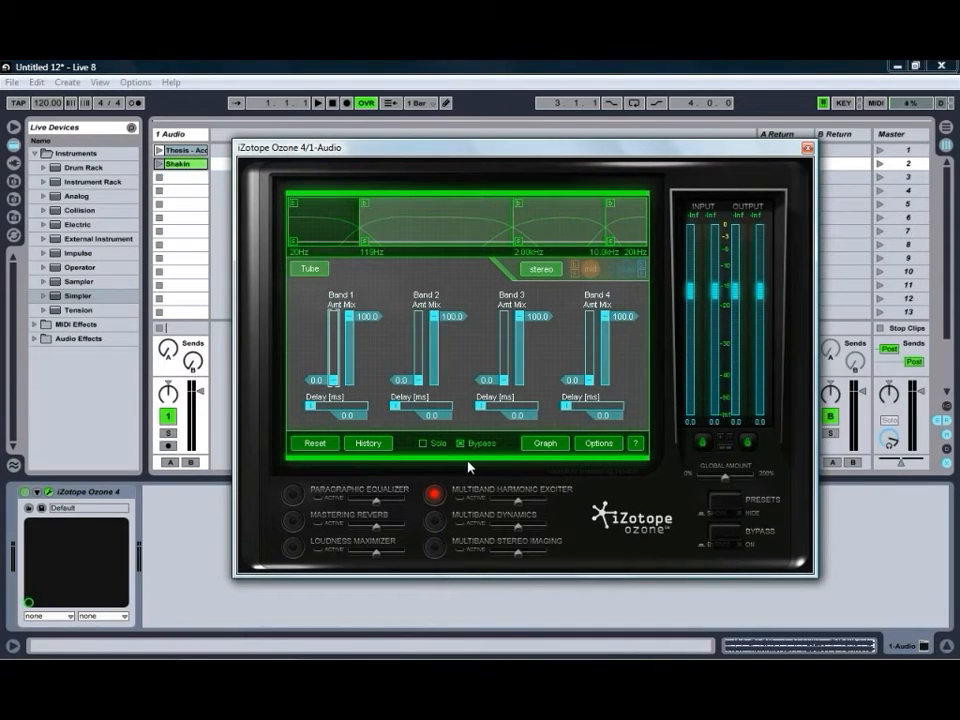
{"action": "left_click", "coordinate": [482, 444]}
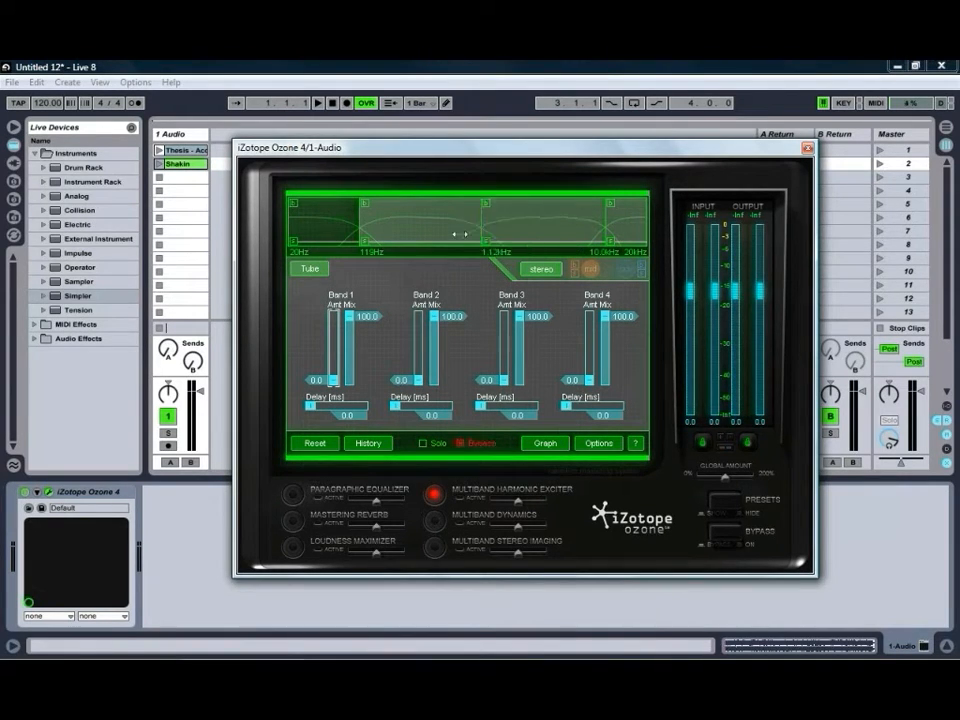
{"action": "left_click_drag", "start_coordinate": [460, 230], "coordinate": [530, 220]}
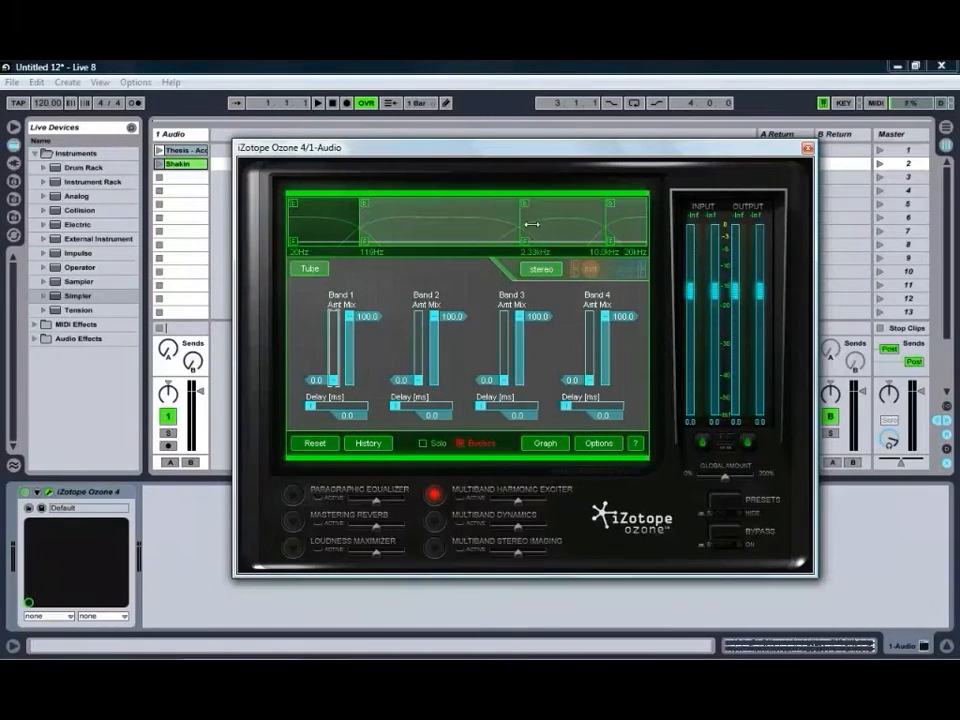
{"action": "left_click_drag", "start_coordinate": [528, 224], "coordinate": [530, 230]}
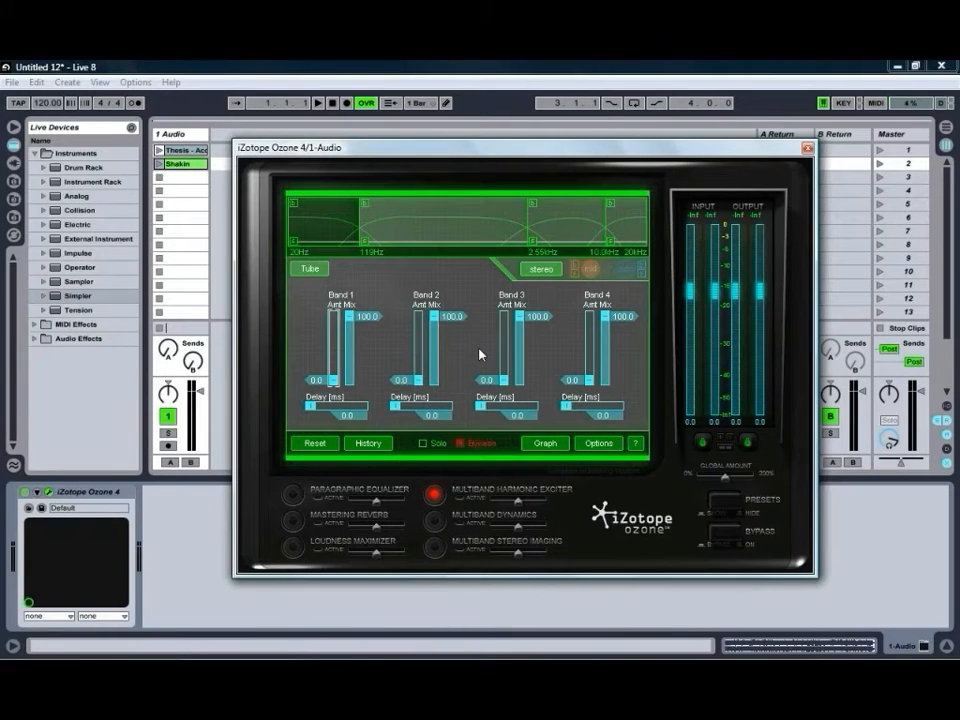
{"action": "mouse_move", "coordinate": [462, 300]}
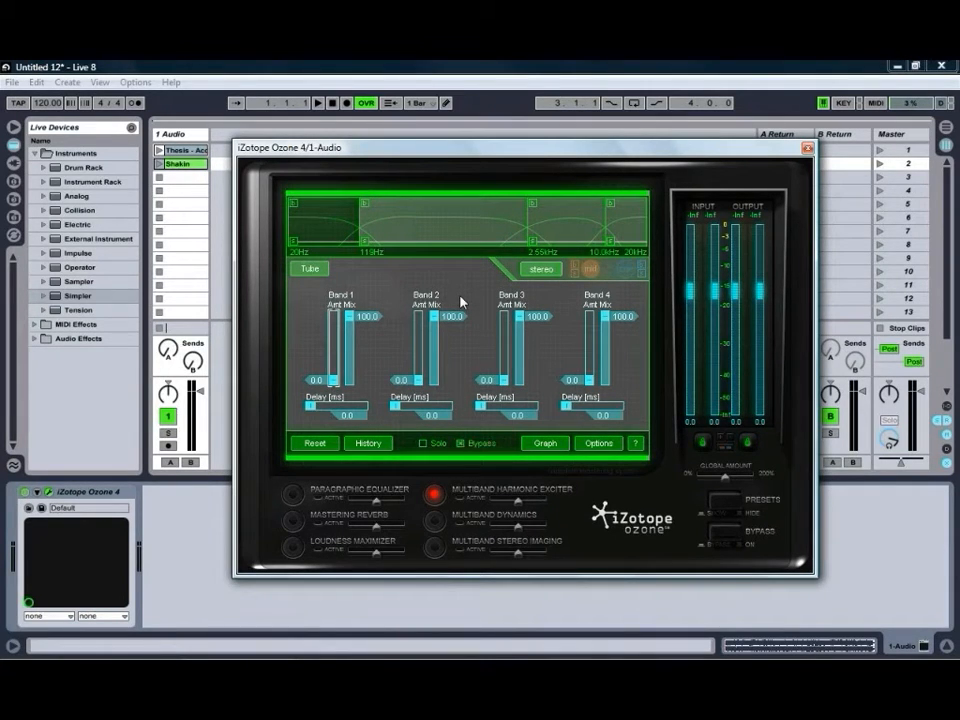
{"action": "left_click", "coordinate": [482, 442]}
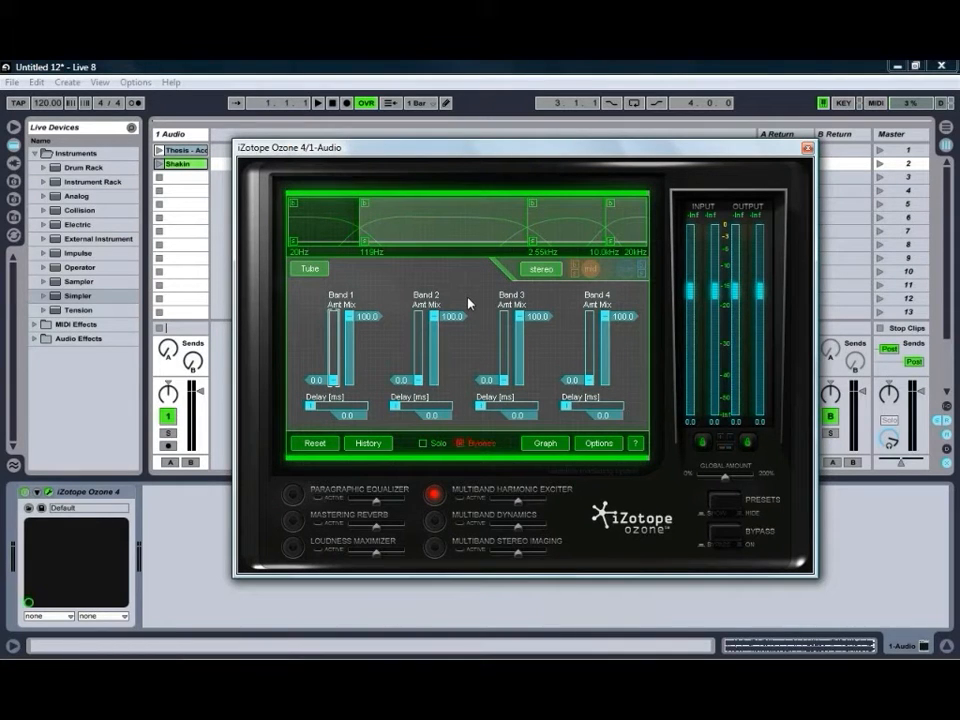
{"action": "left_click", "coordinate": [176, 164]}
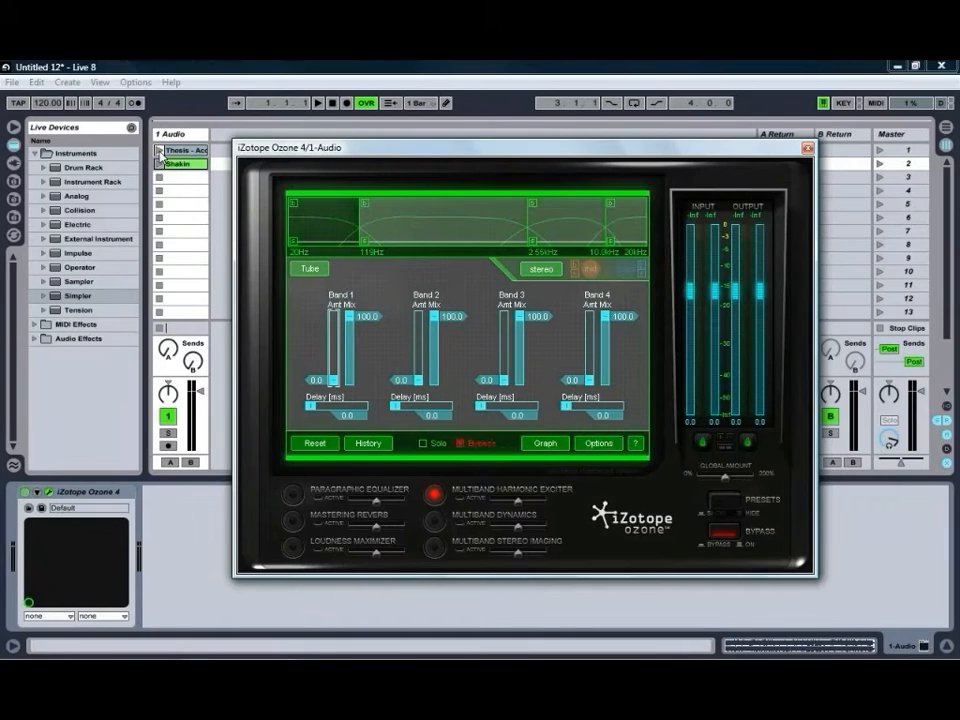
- Load the acoustic audio clip onto the Live track so its waveform shows
{"action": "left_click", "coordinate": [316, 104]}
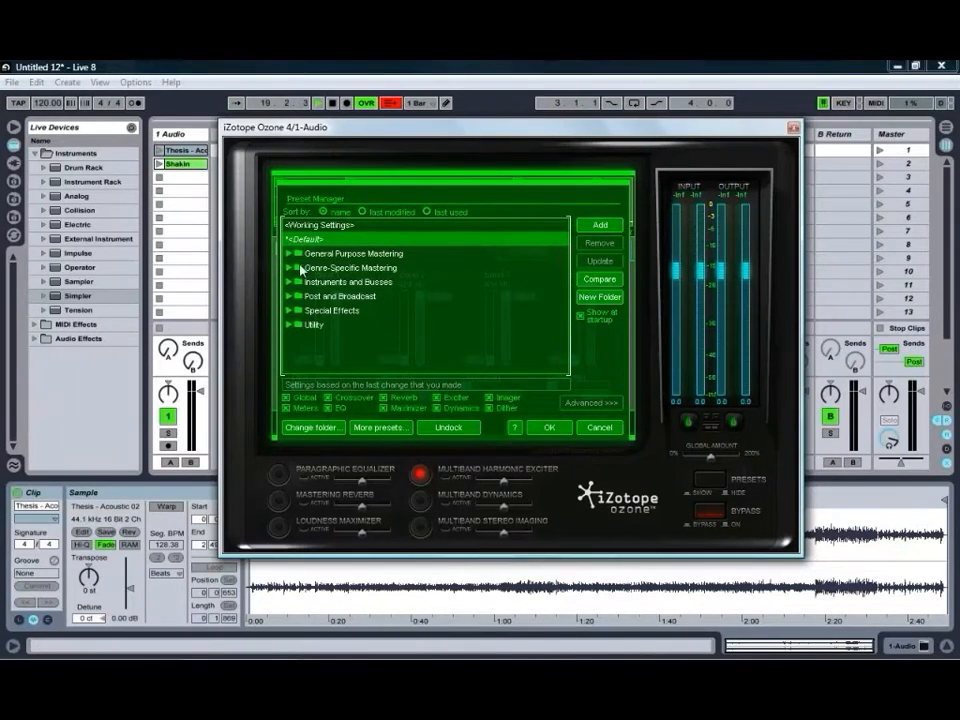
- Load the CD Master - Exciter And Widener preset with both macro amounts nudged up
{"action": "left_click", "coordinate": [296, 252]}
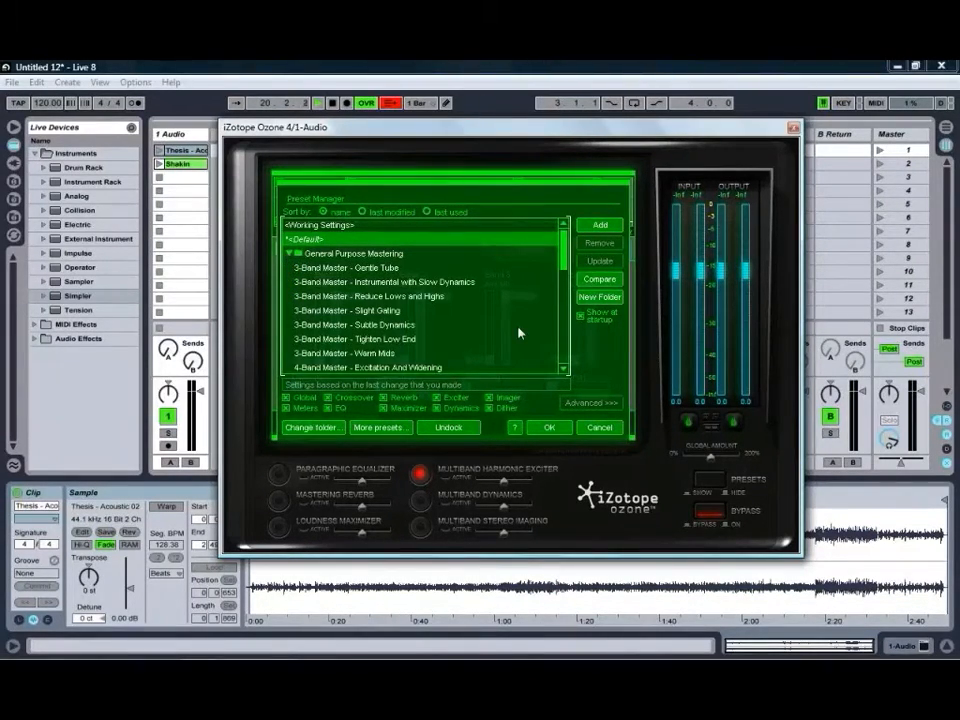
{"action": "scroll", "scroll_direction": "down", "scroll_amount": 3}
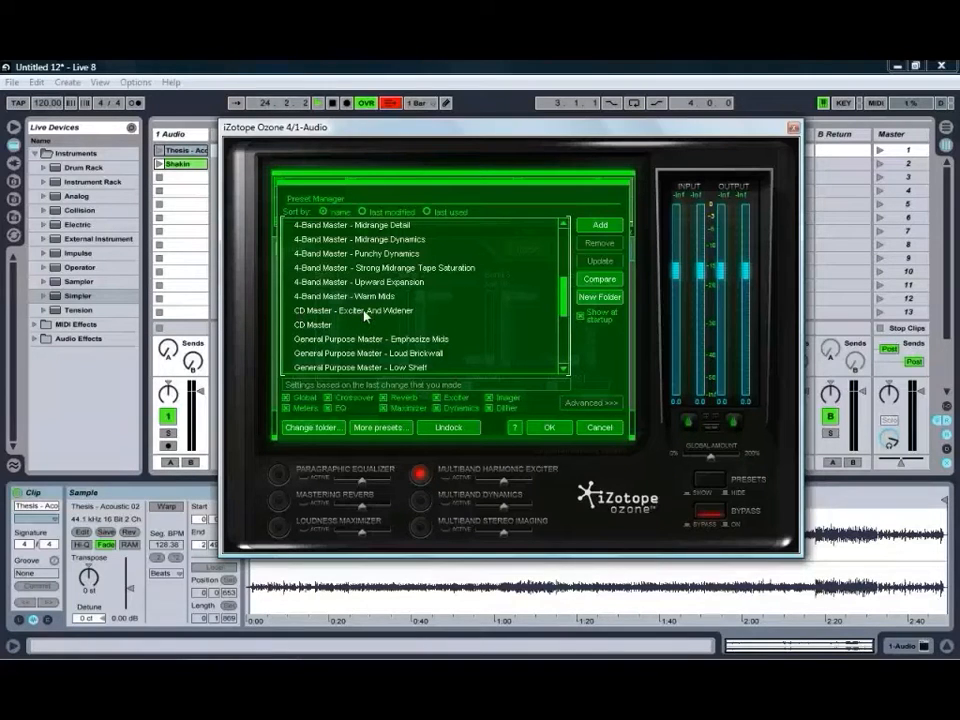
{"action": "left_click", "coordinate": [350, 310]}
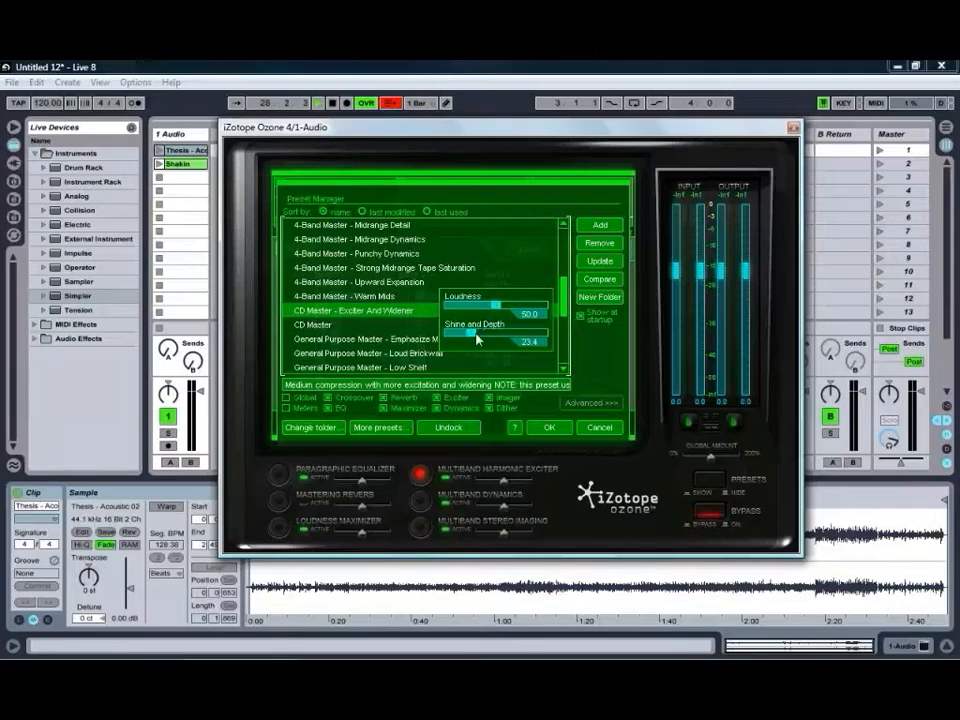
{"action": "left_click_drag", "start_coordinate": [460, 338], "coordinate": [490, 338]}
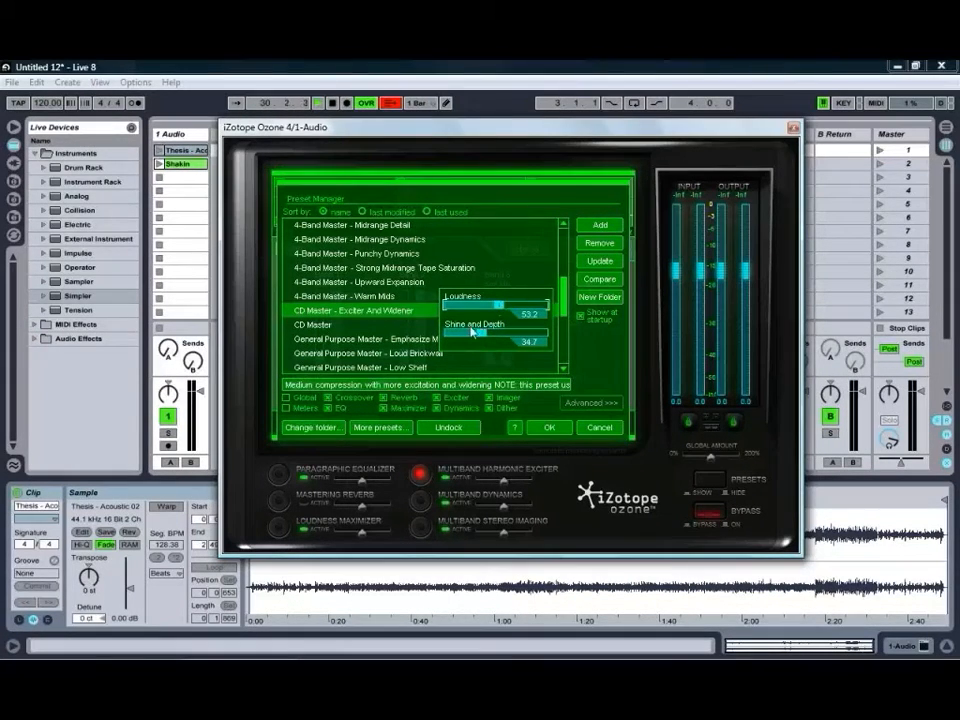
{"action": "left_click_drag", "start_coordinate": [470, 336], "coordinate": [490, 336]}
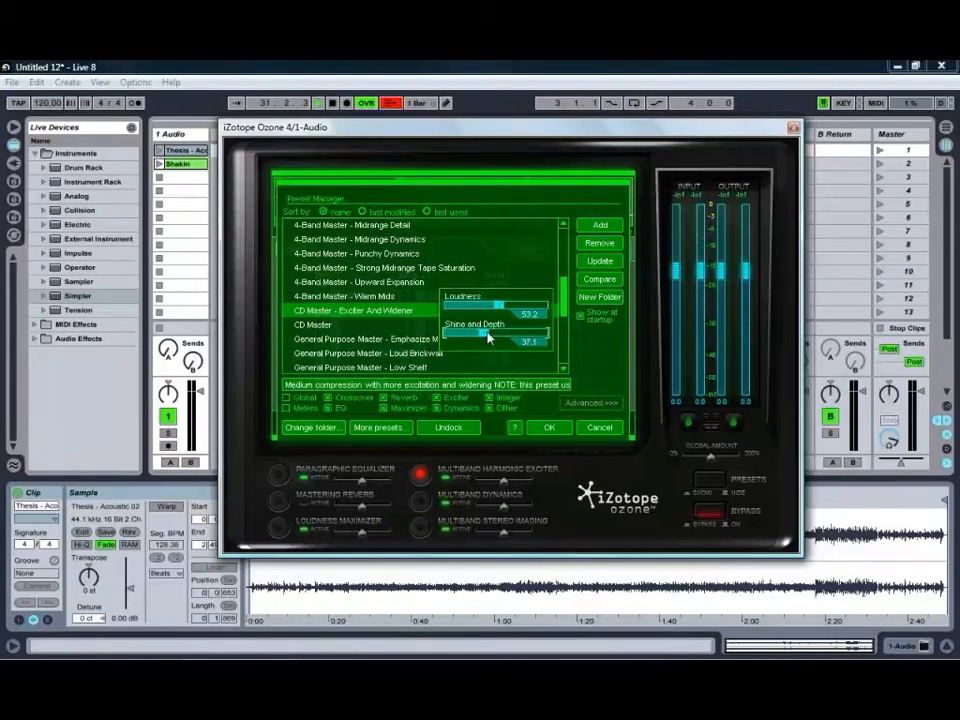
{"action": "left_click", "coordinate": [548, 428]}
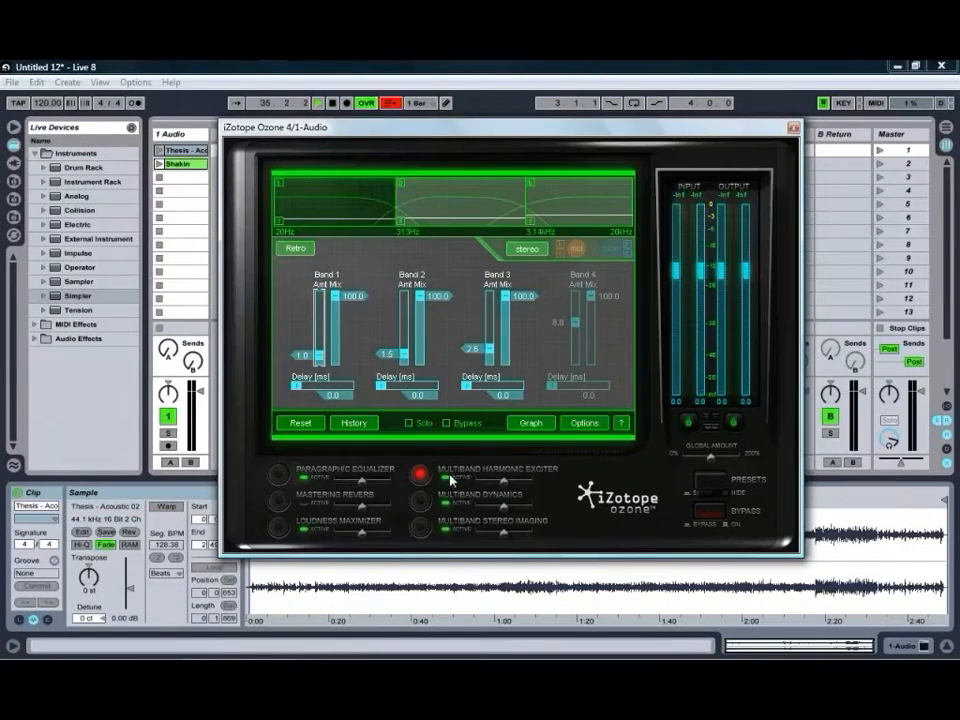
- Review the loudness maximizer and harmonic exciter, then the dynamics attack/release times and thresholds
{"action": "left_click", "coordinate": [278, 468]}
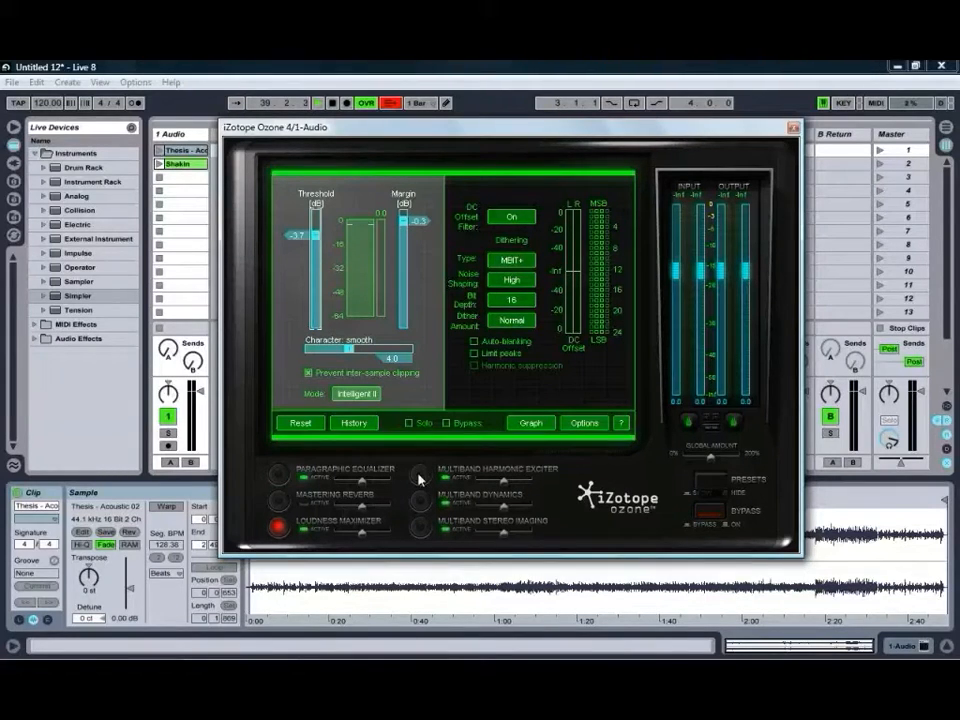
{"action": "left_click", "coordinate": [420, 470]}
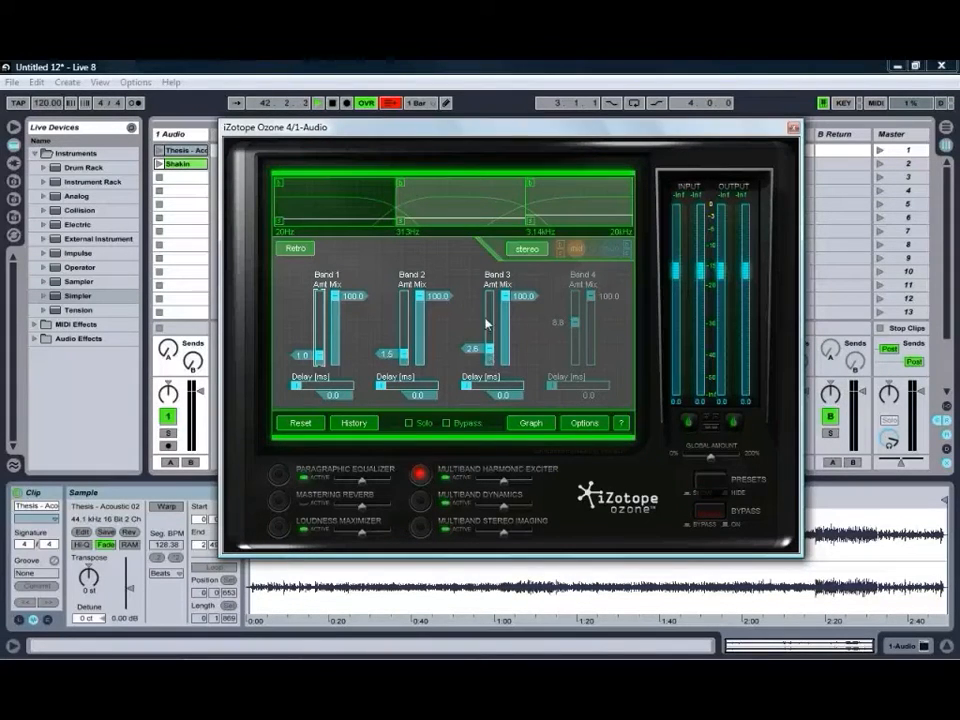
{"action": "mouse_move", "coordinate": [496, 344]}
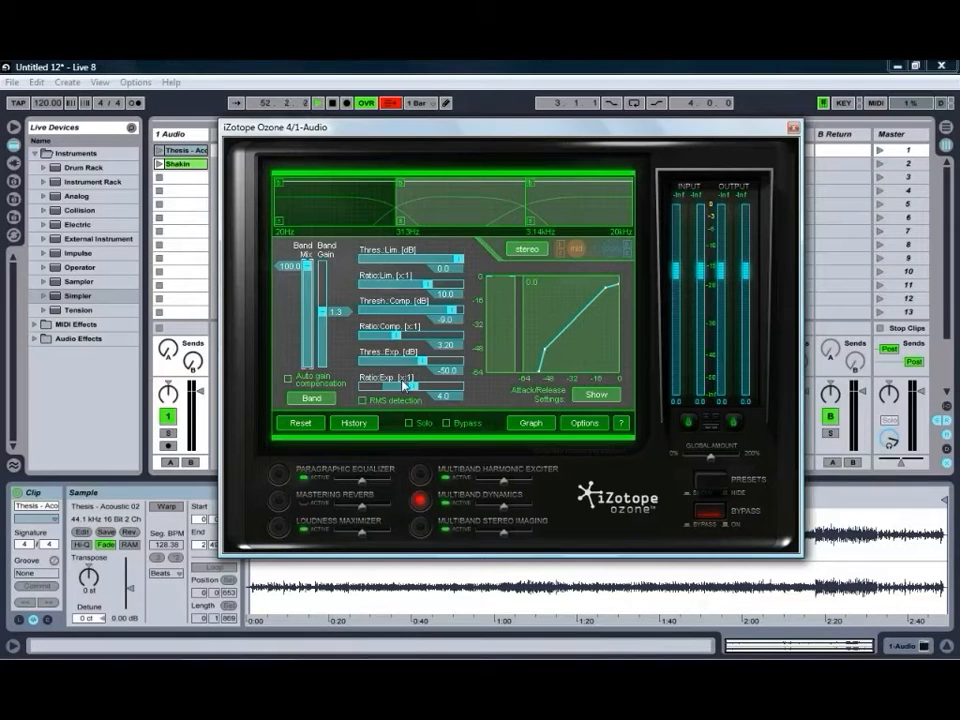
{"action": "left_click", "coordinate": [592, 394]}
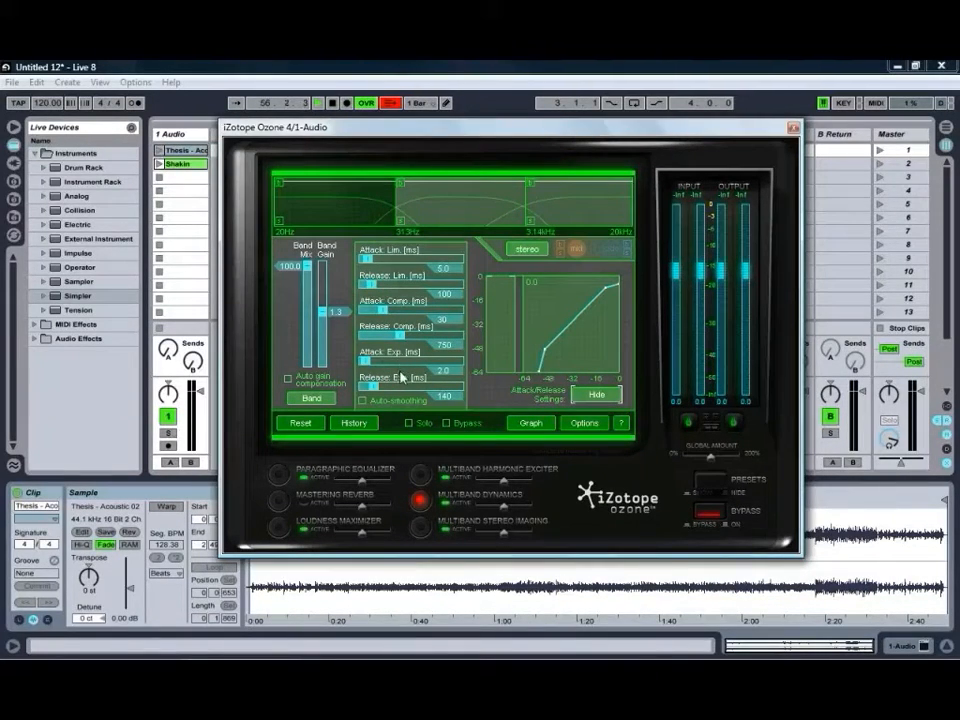
{"action": "left_click", "coordinate": [596, 392]}
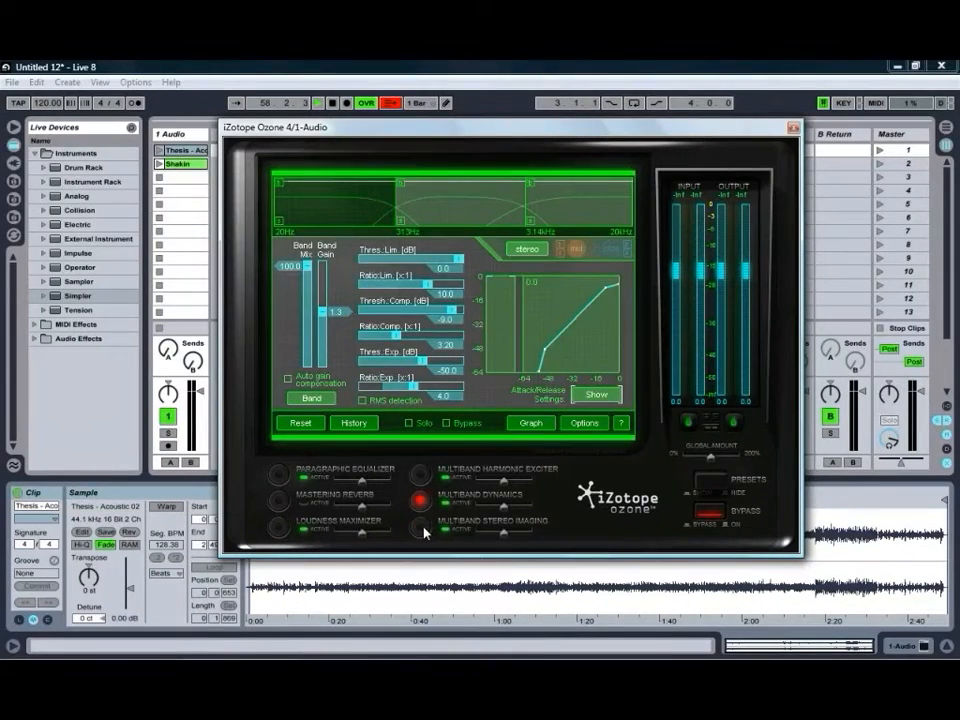
- Show the multiband stereo imaging module with its per-band widening amounts
{"action": "left_click", "coordinate": [420, 528]}
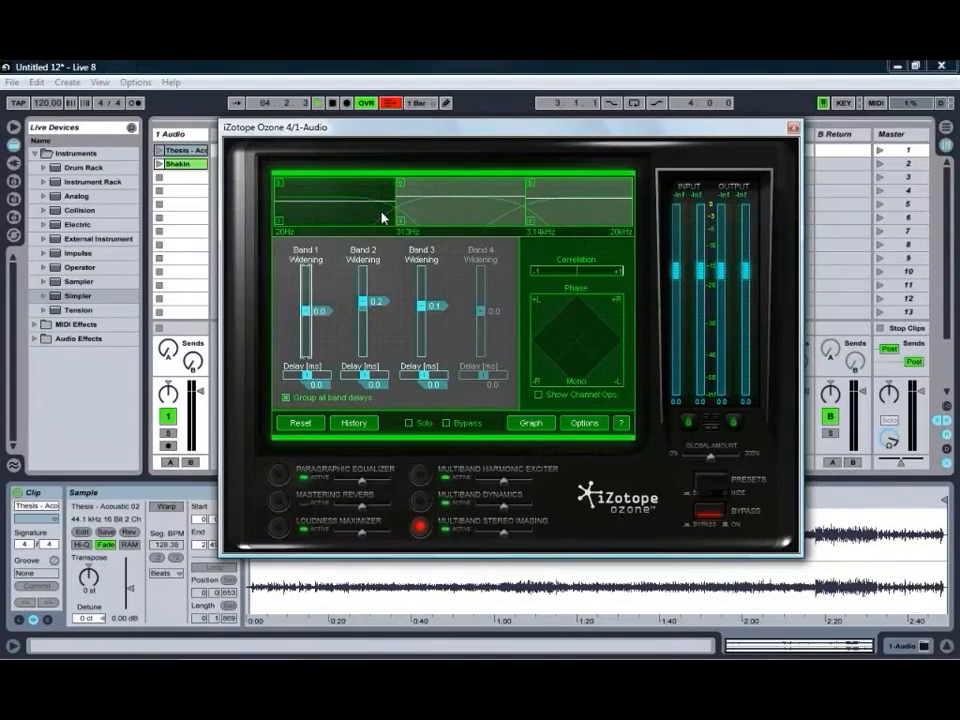
{"action": "right_click", "coordinate": [382, 216]}
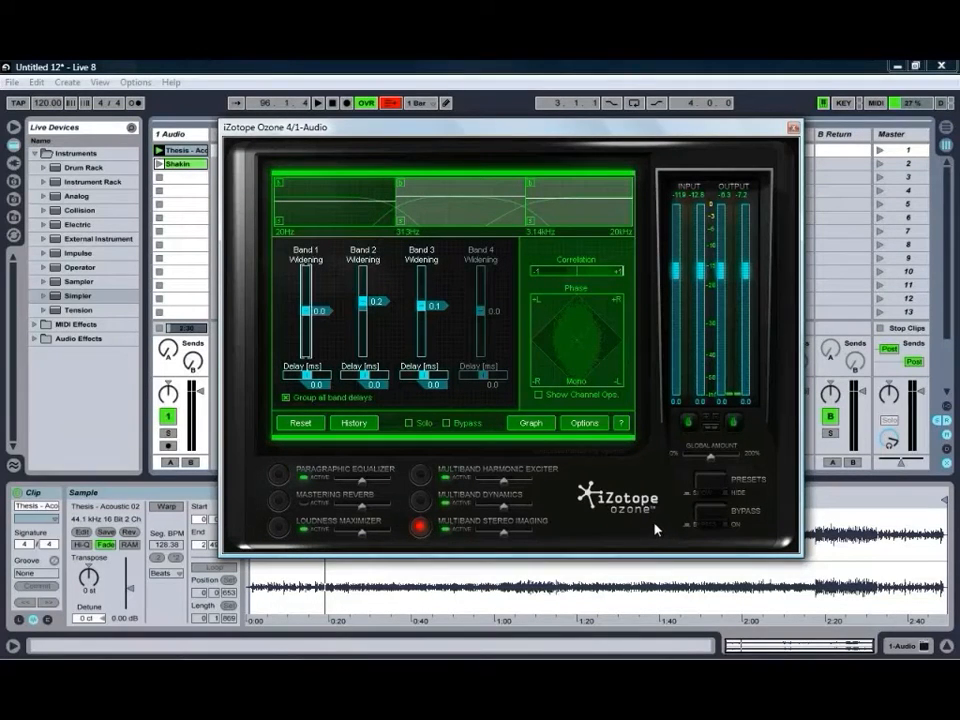
{"action": "mouse_move", "coordinate": [356, 492]}
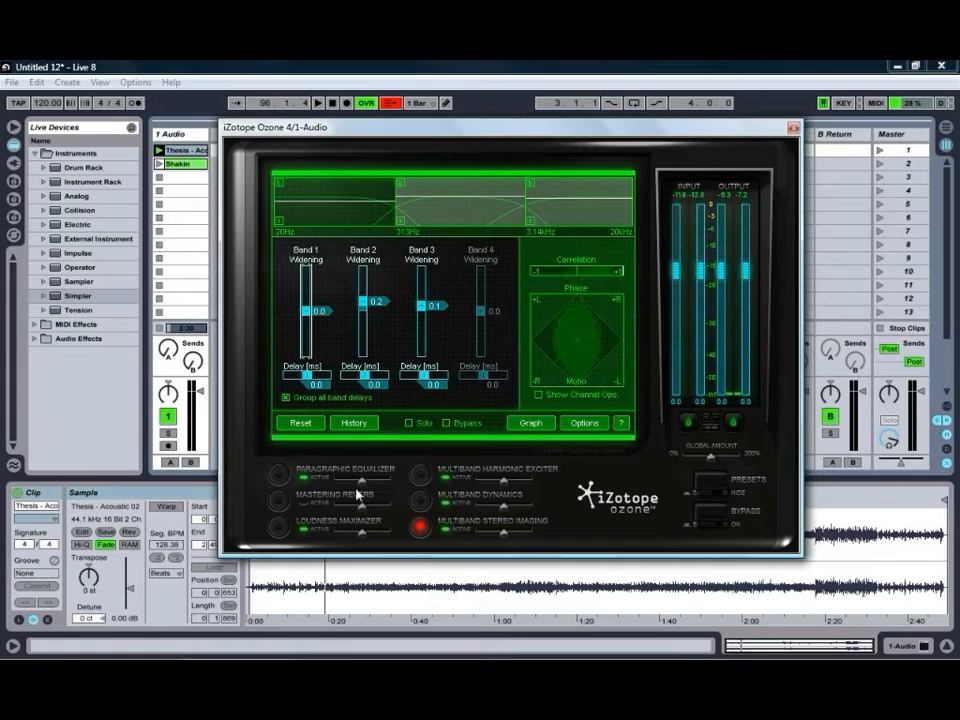
- Reshape the paragraphic EQ curve with a slight high-end lift and a midrange dip
{"action": "left_click", "coordinate": [278, 470]}
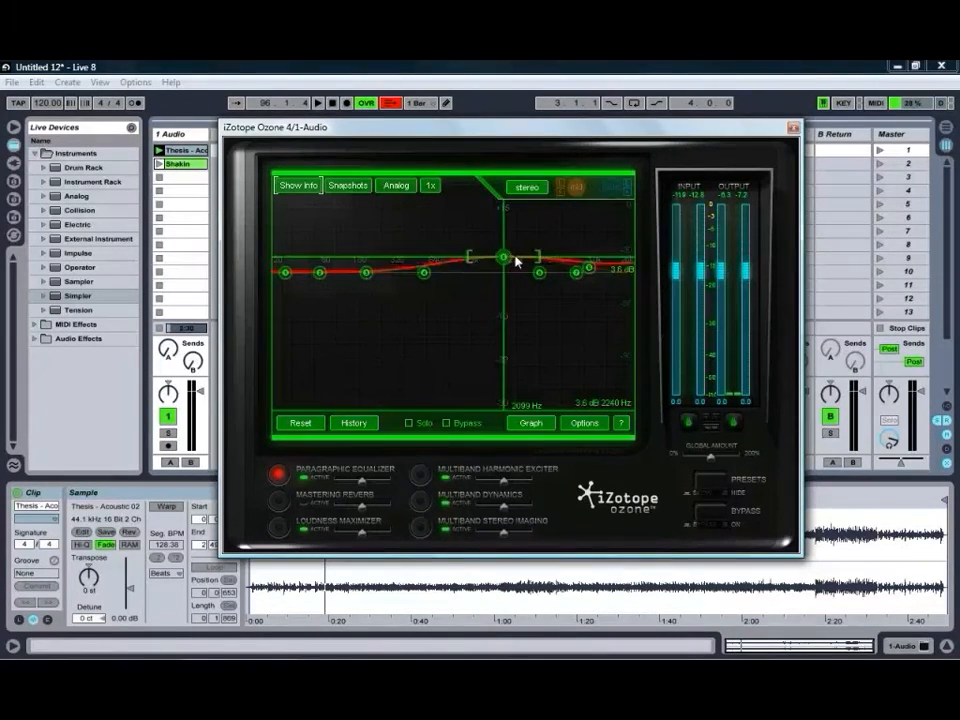
{"action": "left_click_drag", "start_coordinate": [504, 256], "coordinate": [544, 272]}
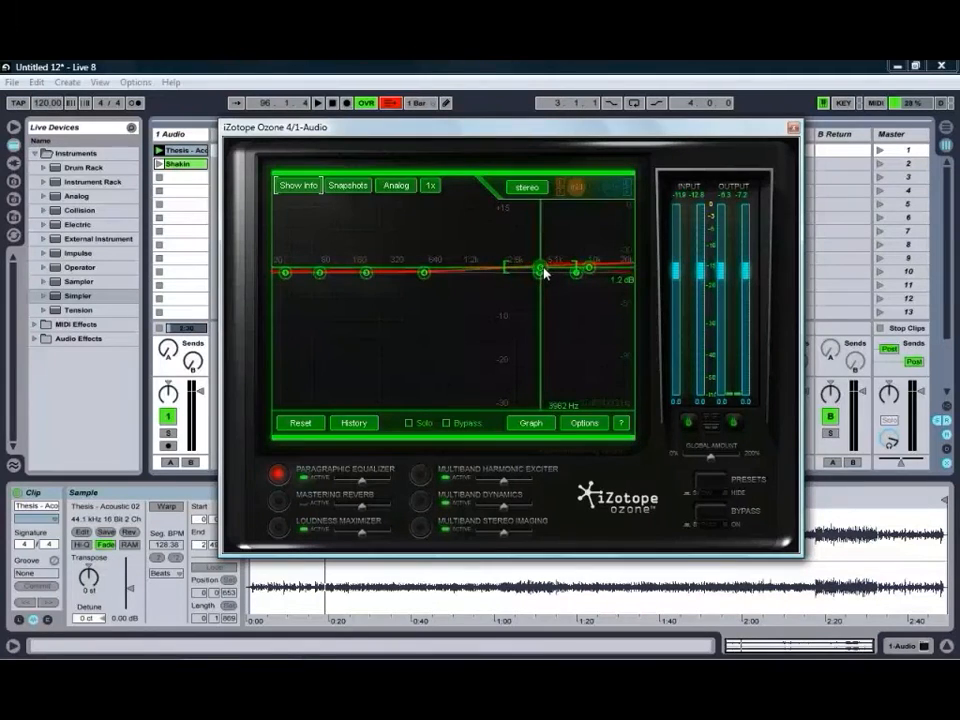
{"action": "left_click_drag", "start_coordinate": [540, 270], "coordinate": [556, 270]}
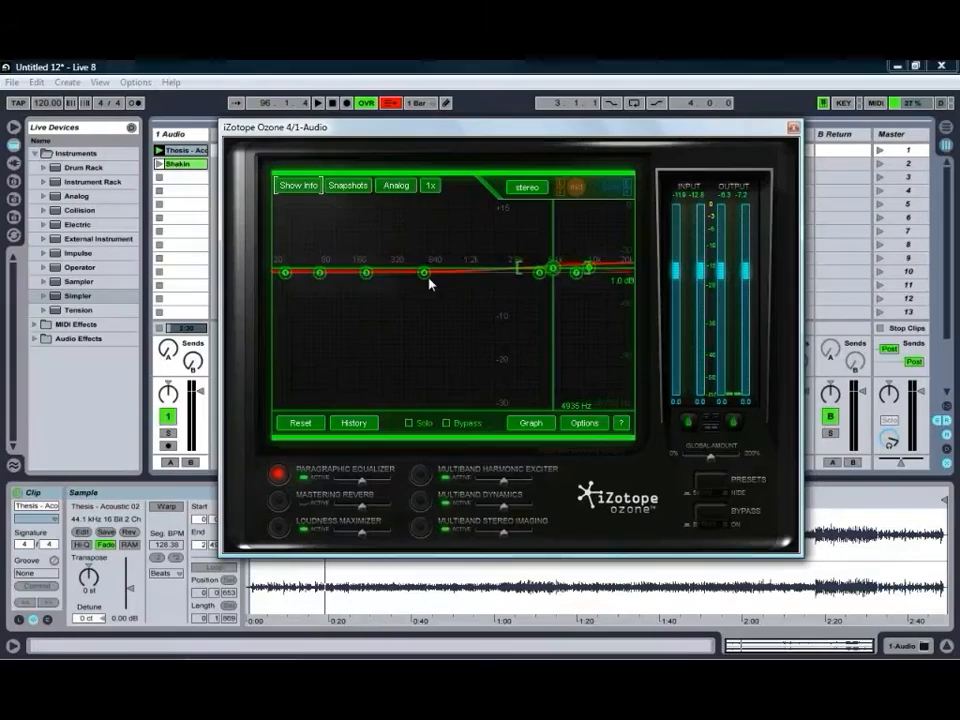
{"action": "left_click_drag", "start_coordinate": [420, 272], "coordinate": [412, 278]}
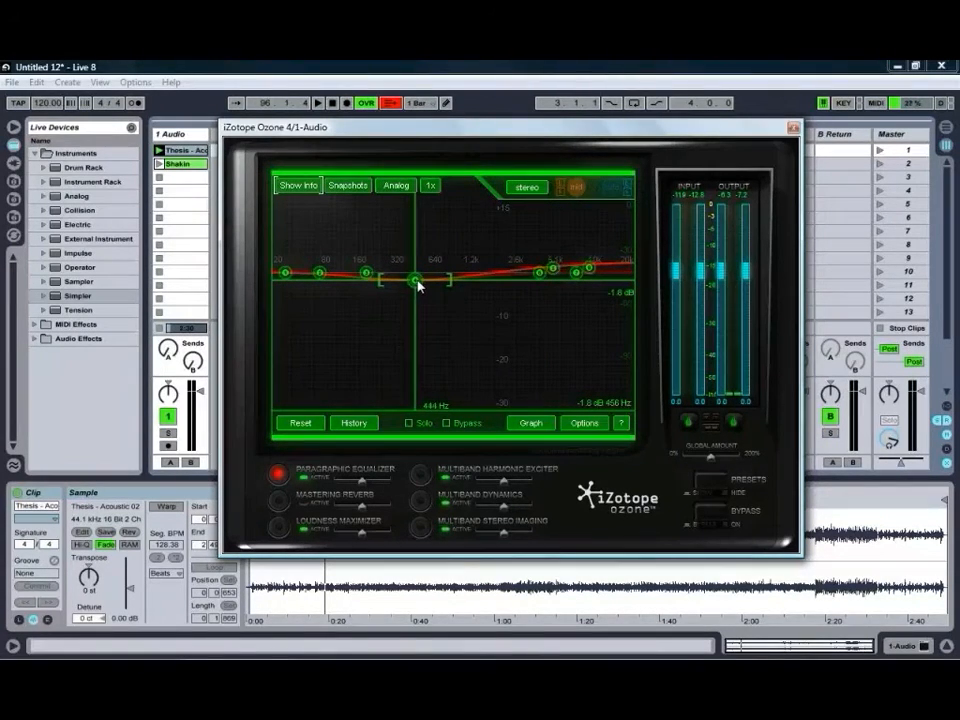
{"action": "left_click_drag", "start_coordinate": [412, 278], "coordinate": [420, 280]}
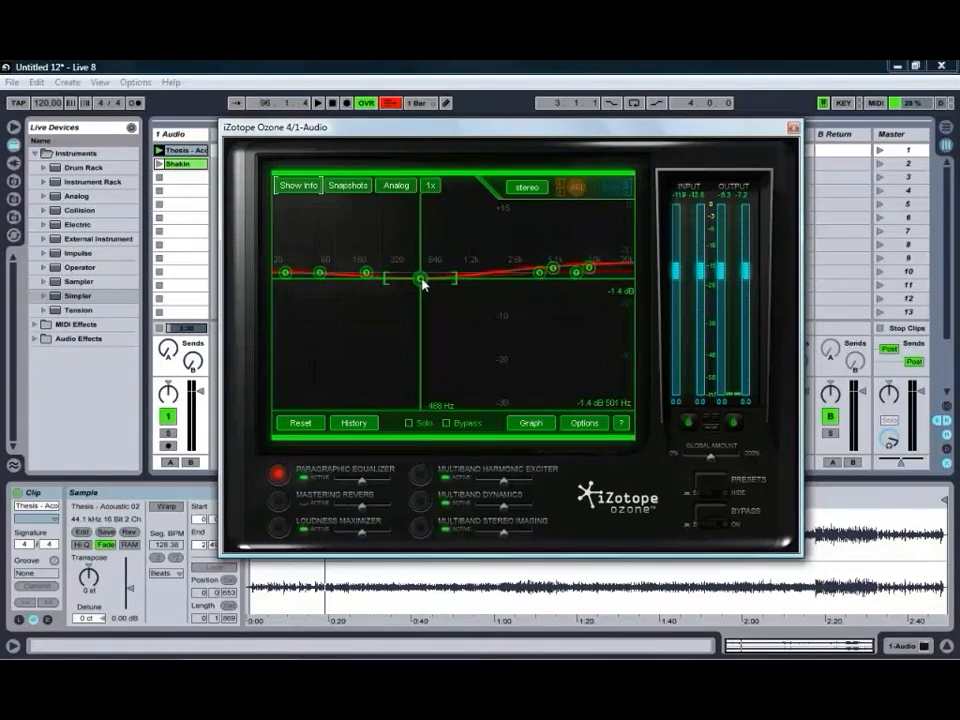
{"action": "left_click_drag", "start_coordinate": [420, 280], "coordinate": [418, 292]}
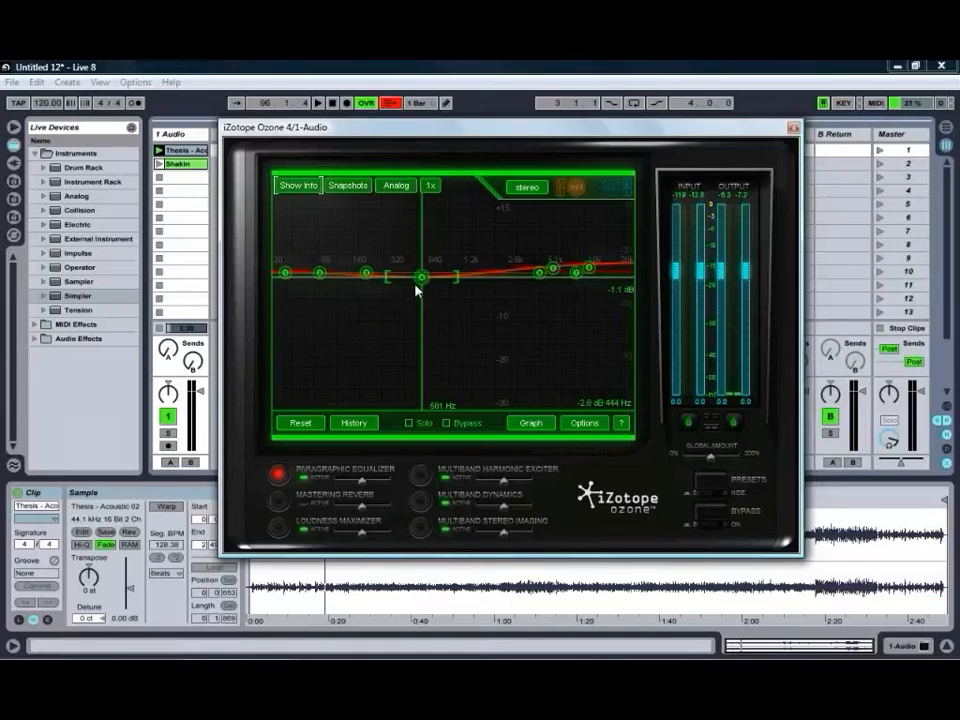
{"action": "left_click_drag", "start_coordinate": [418, 278], "coordinate": [360, 264]}
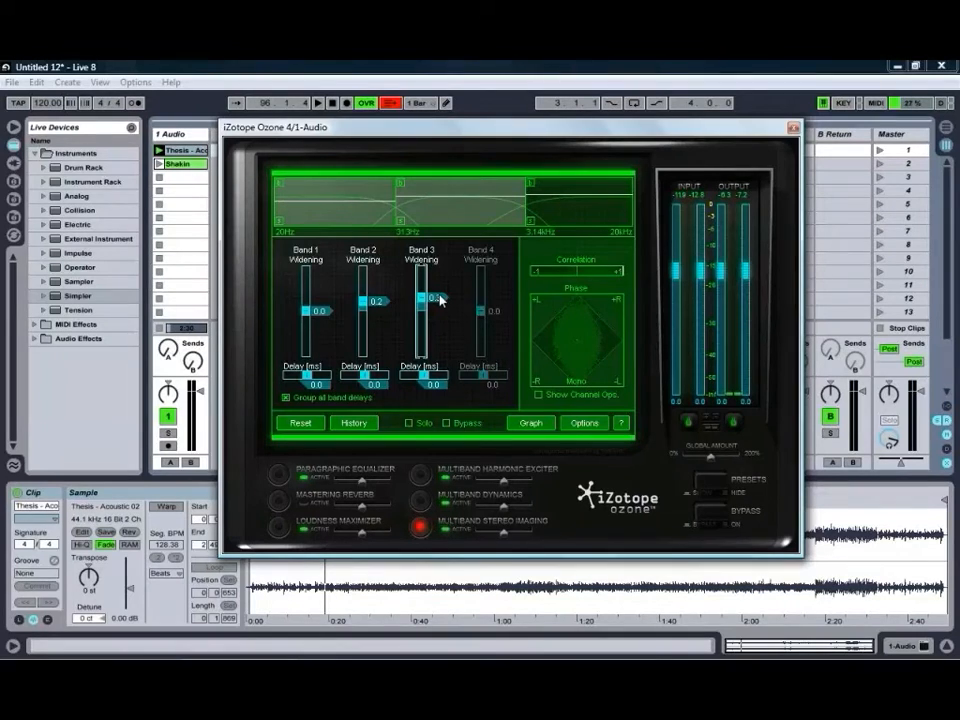
- Nudge the band 3 widening amount in the stereo imaging module
{"action": "left_click_drag", "start_coordinate": [420, 300], "coordinate": [420, 296]}
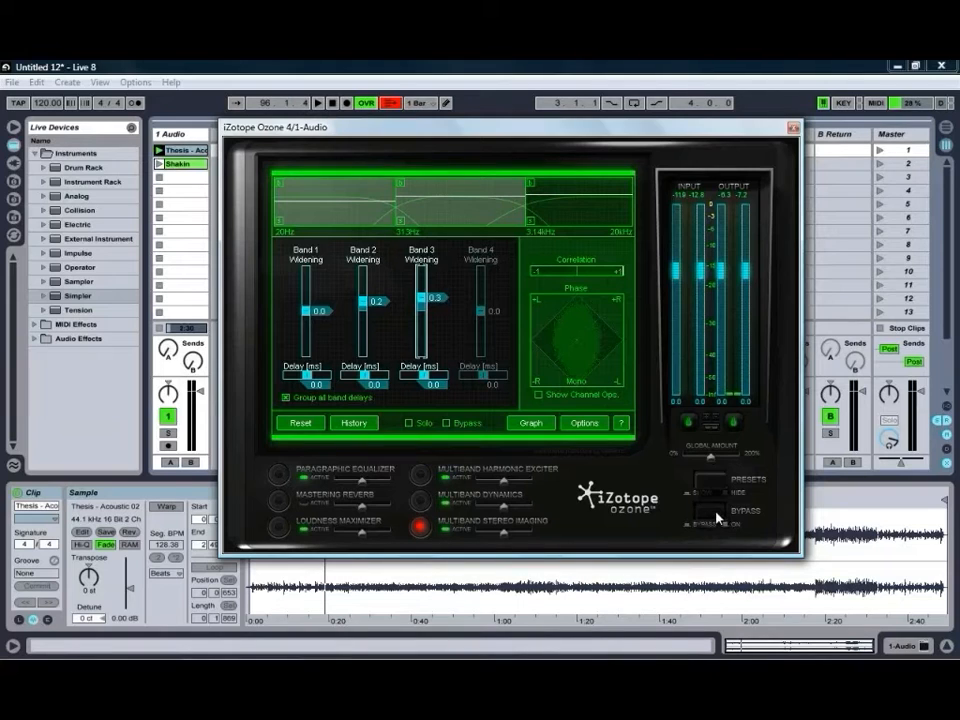
- Toggle the bypass/compare control to audition the imaging settings during playback
{"action": "left_click", "coordinate": [716, 516]}
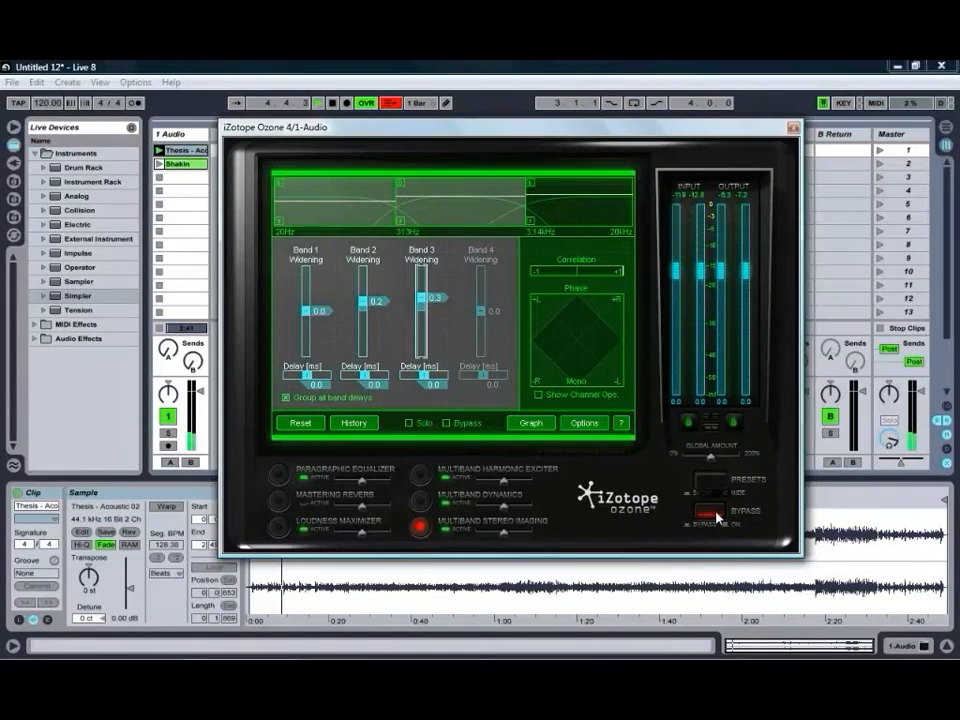
{"action": "left_click", "coordinate": [704, 516]}
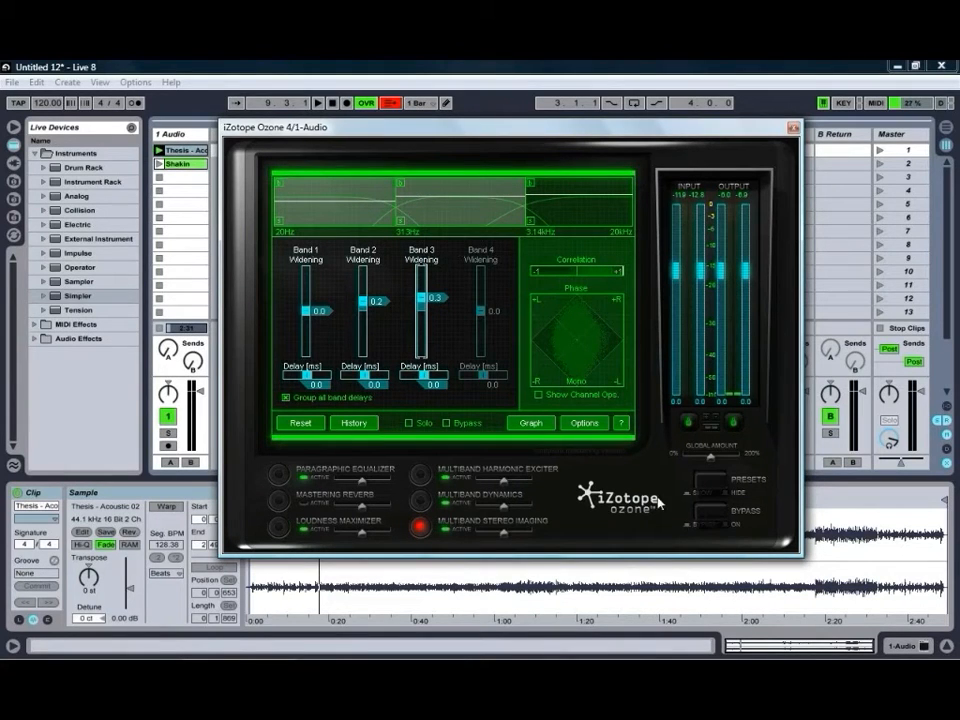
{"action": "mouse_move", "coordinate": [600, 490]}
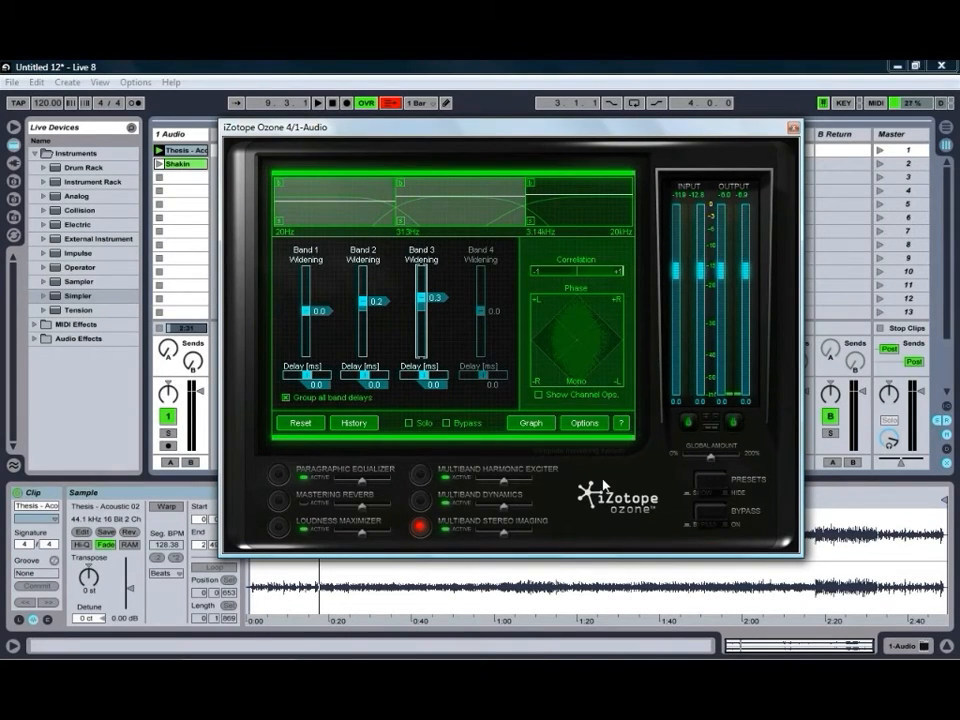
{"action": "mouse_move", "coordinate": [536, 456]}
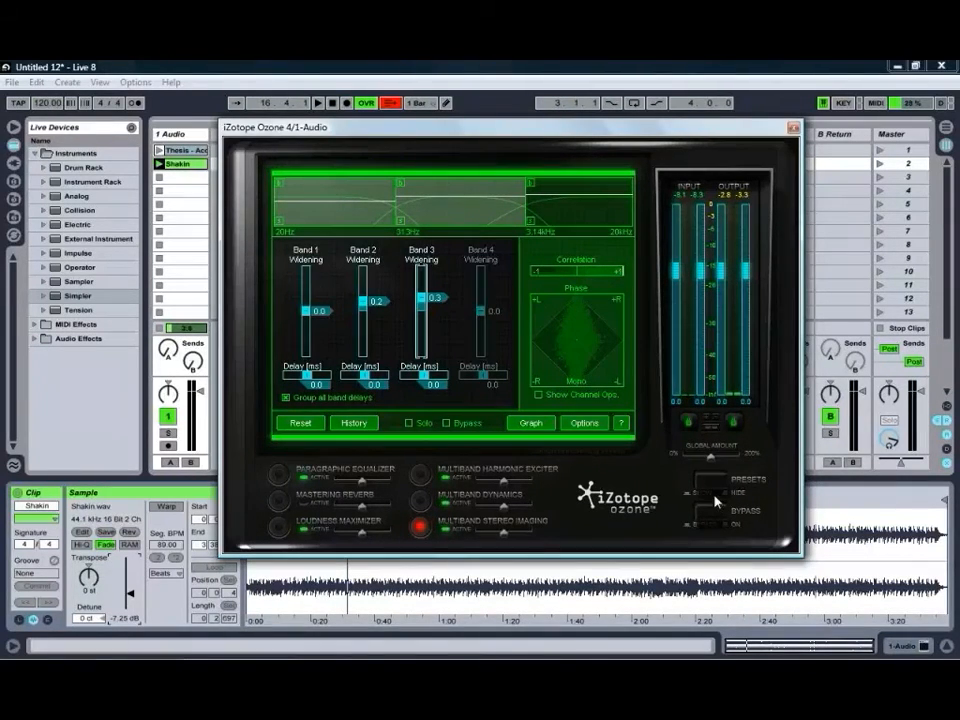
- Load an Electro and Dance Rock Master genre preset from the preset list
{"action": "left_click", "coordinate": [712, 496]}
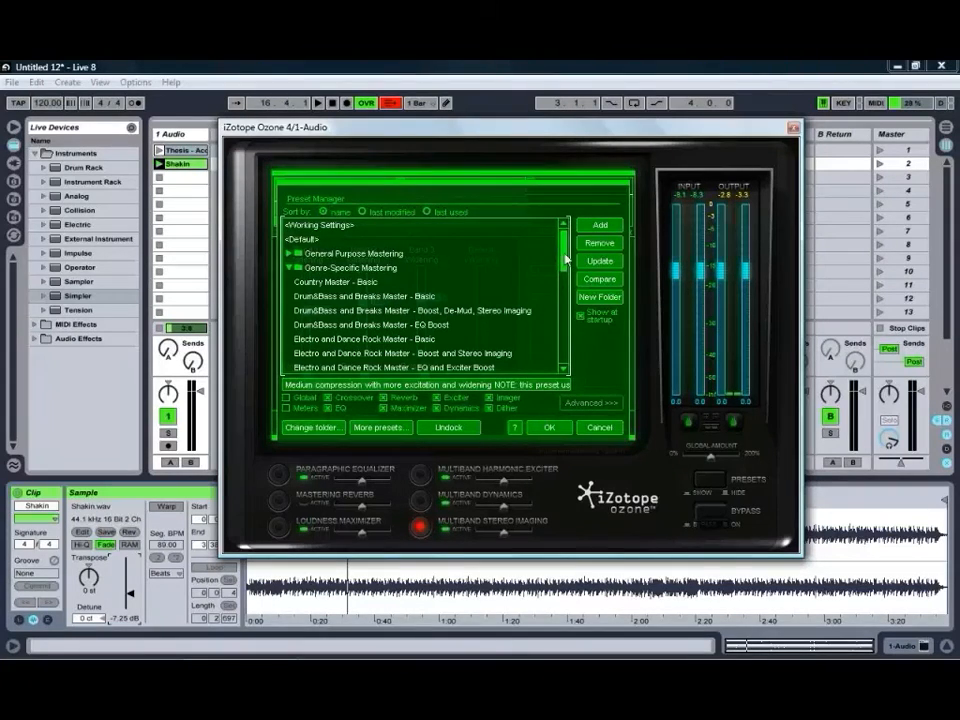
{"action": "scroll", "scroll_direction": "down", "scroll_amount": 3}
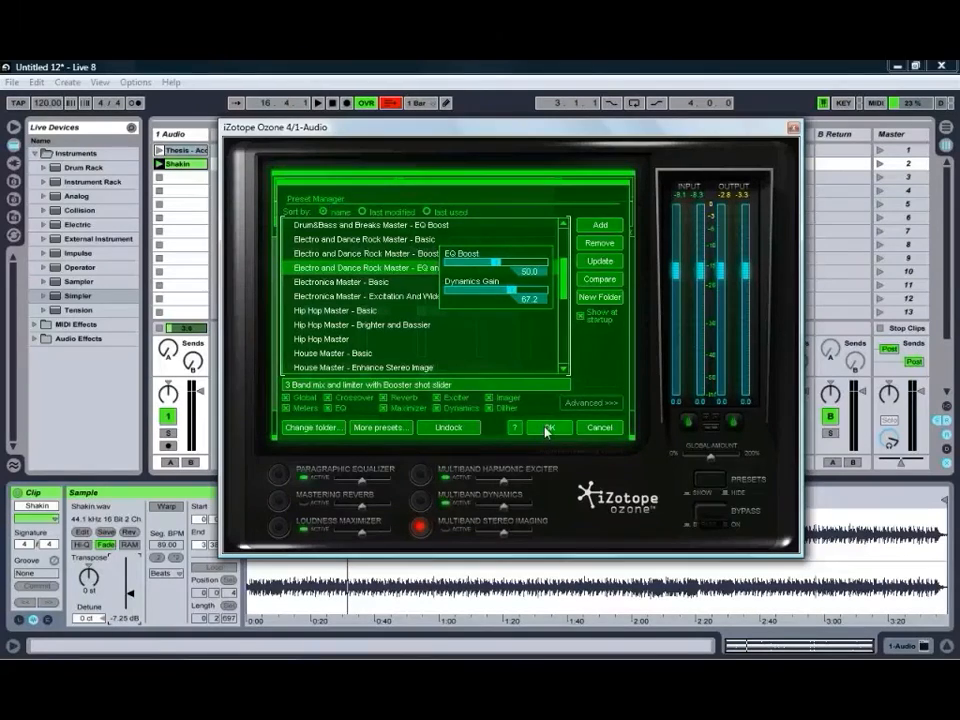
{"action": "left_click", "coordinate": [550, 428]}
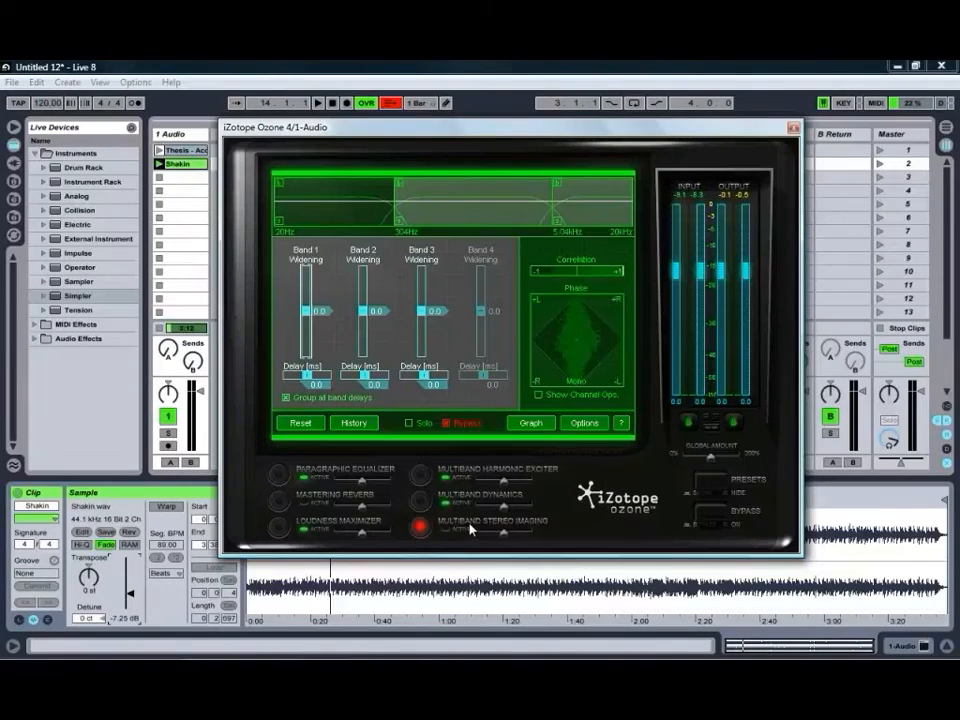
- Show the new preset's multiband dynamics thresholds and ratios
{"action": "left_click", "coordinate": [420, 500]}
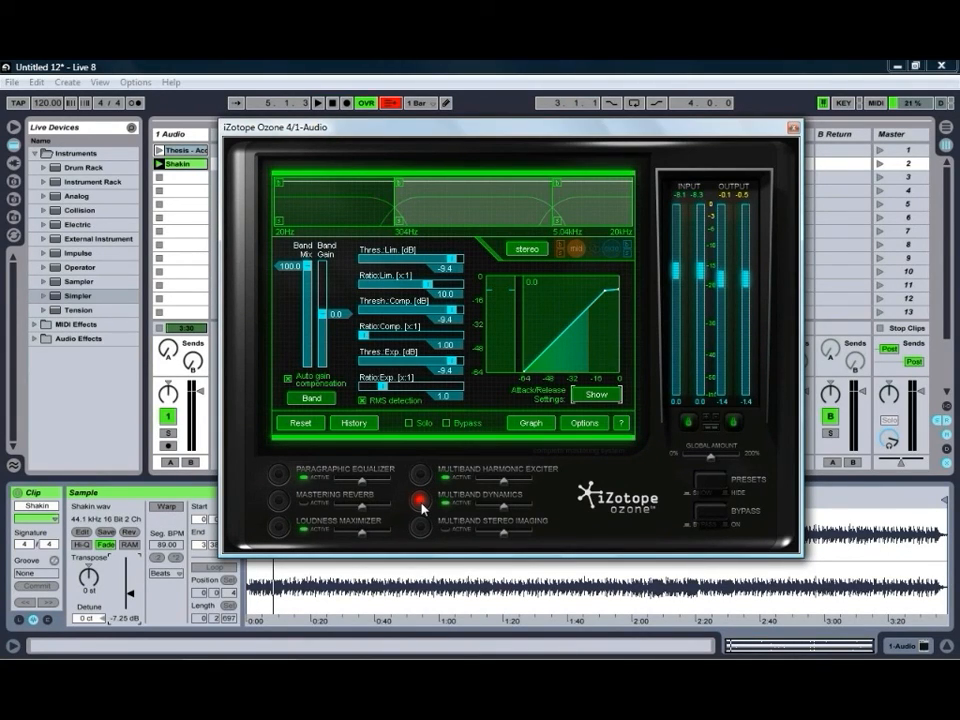
{"action": "left_click", "coordinate": [418, 500]}
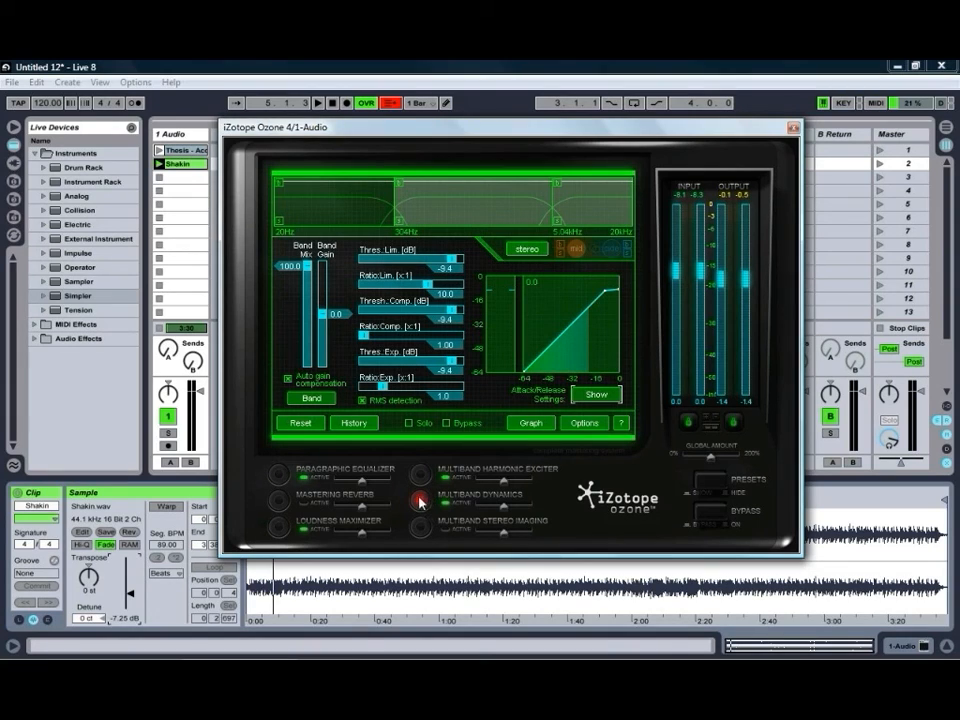